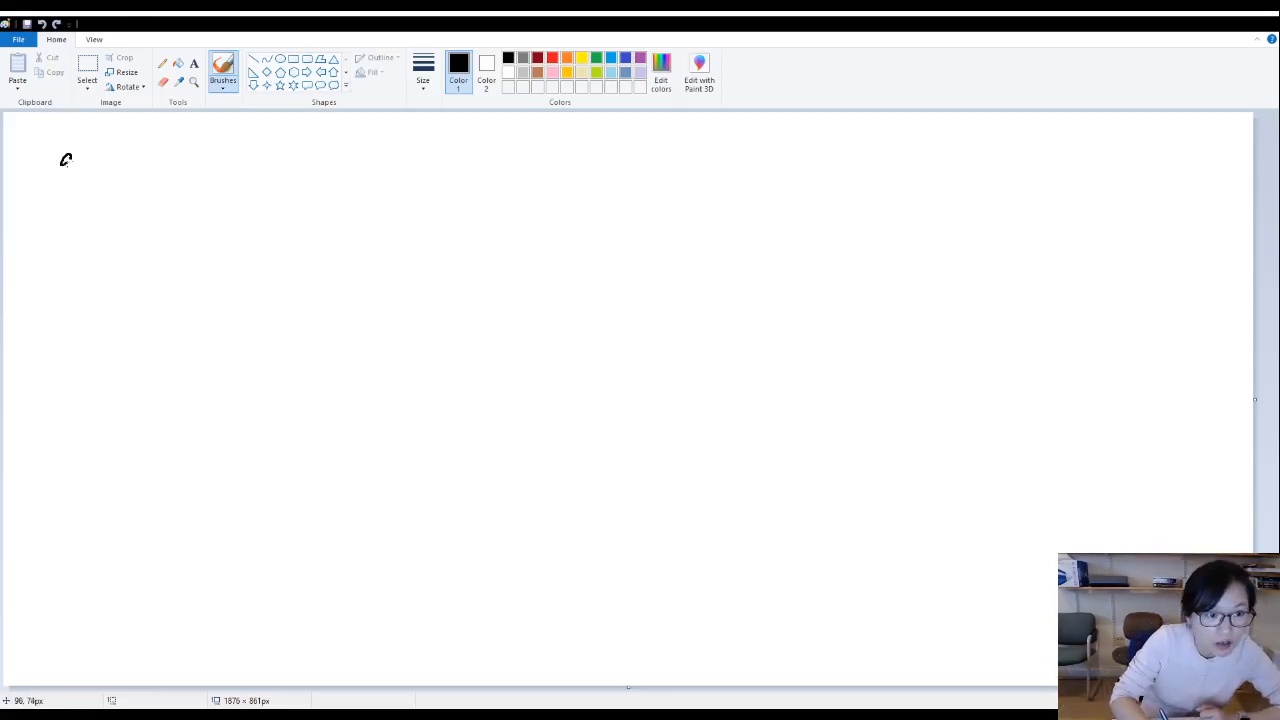
drag(68, 164, 68, 144)
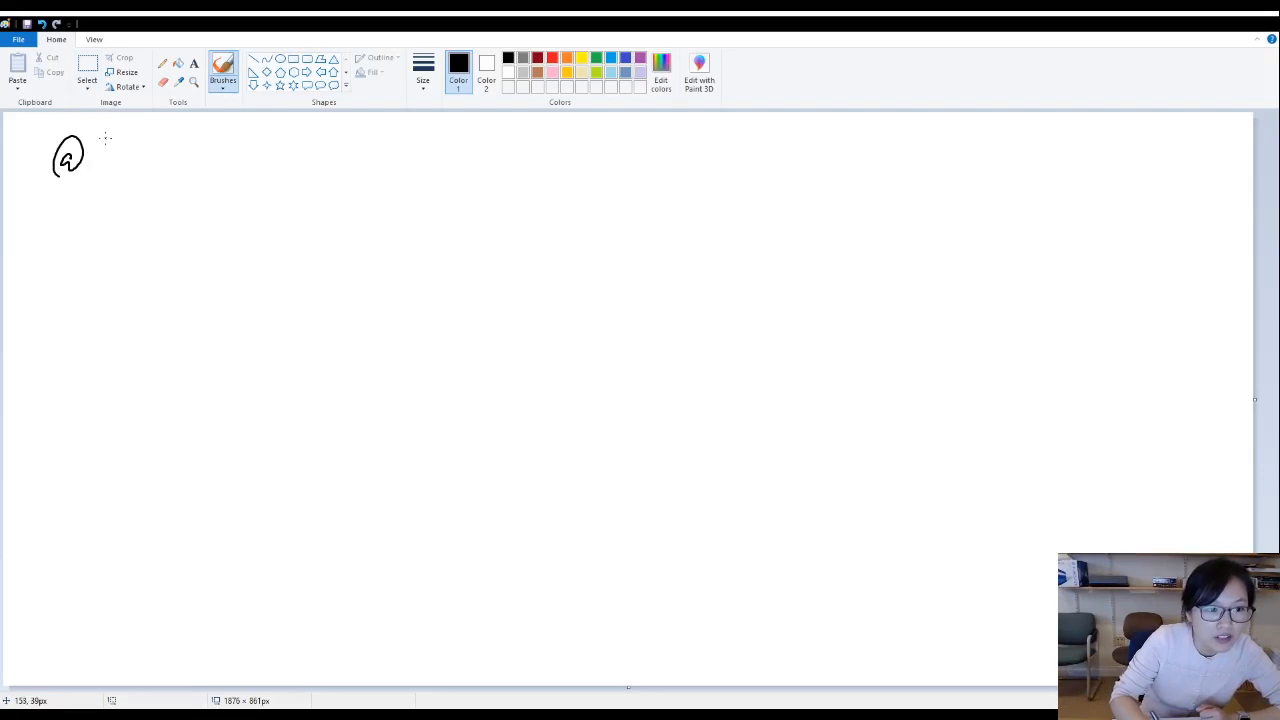
drag(100, 150, 170, 156)
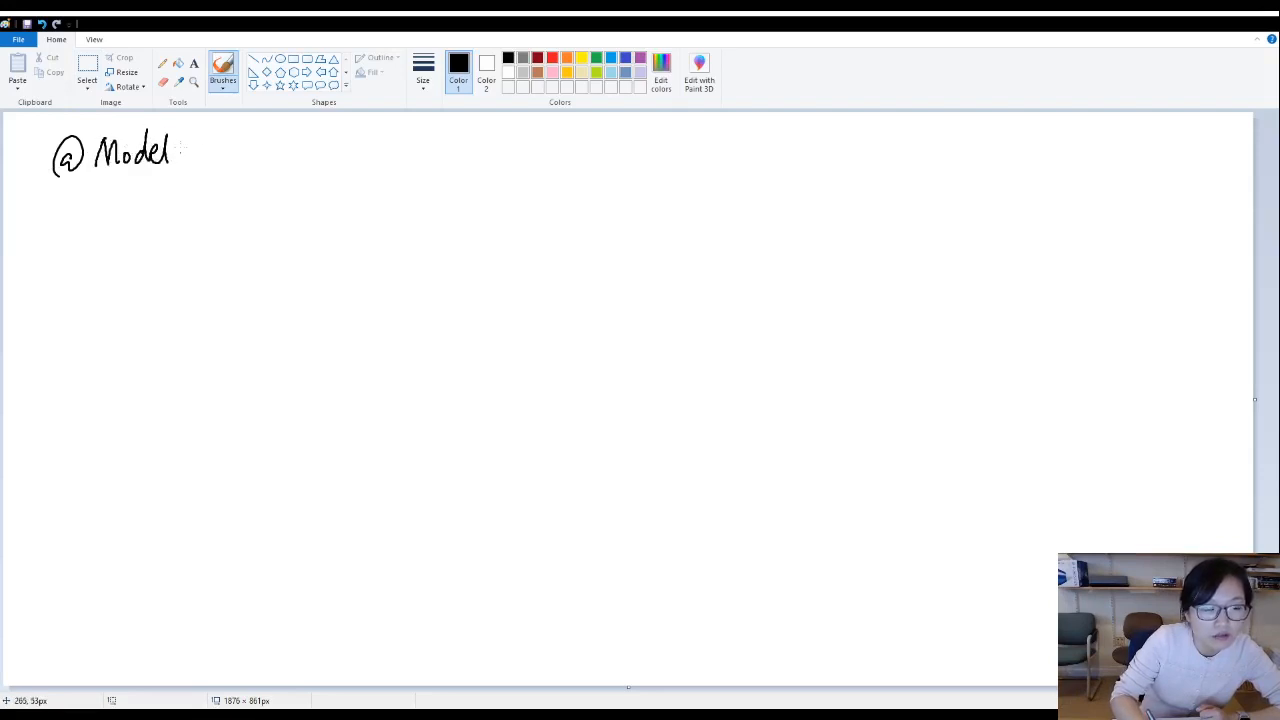
drag(184, 150, 236, 150)
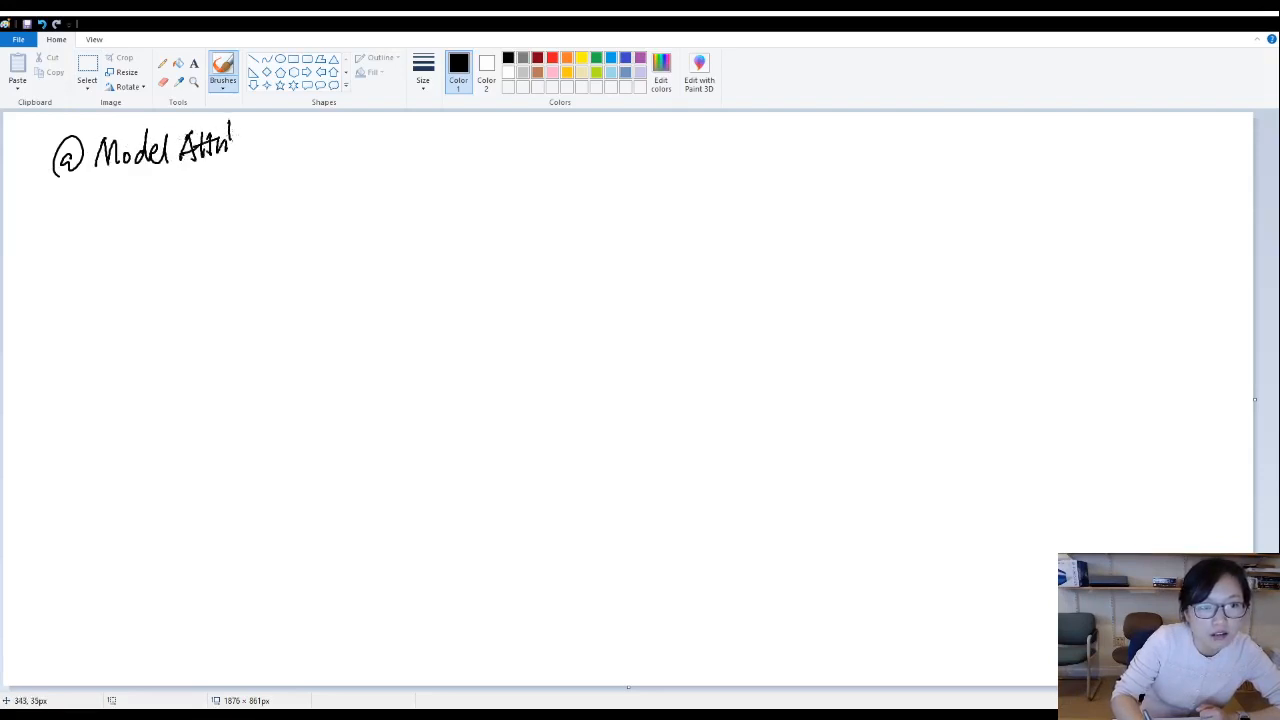
drag(236, 144, 284, 156)
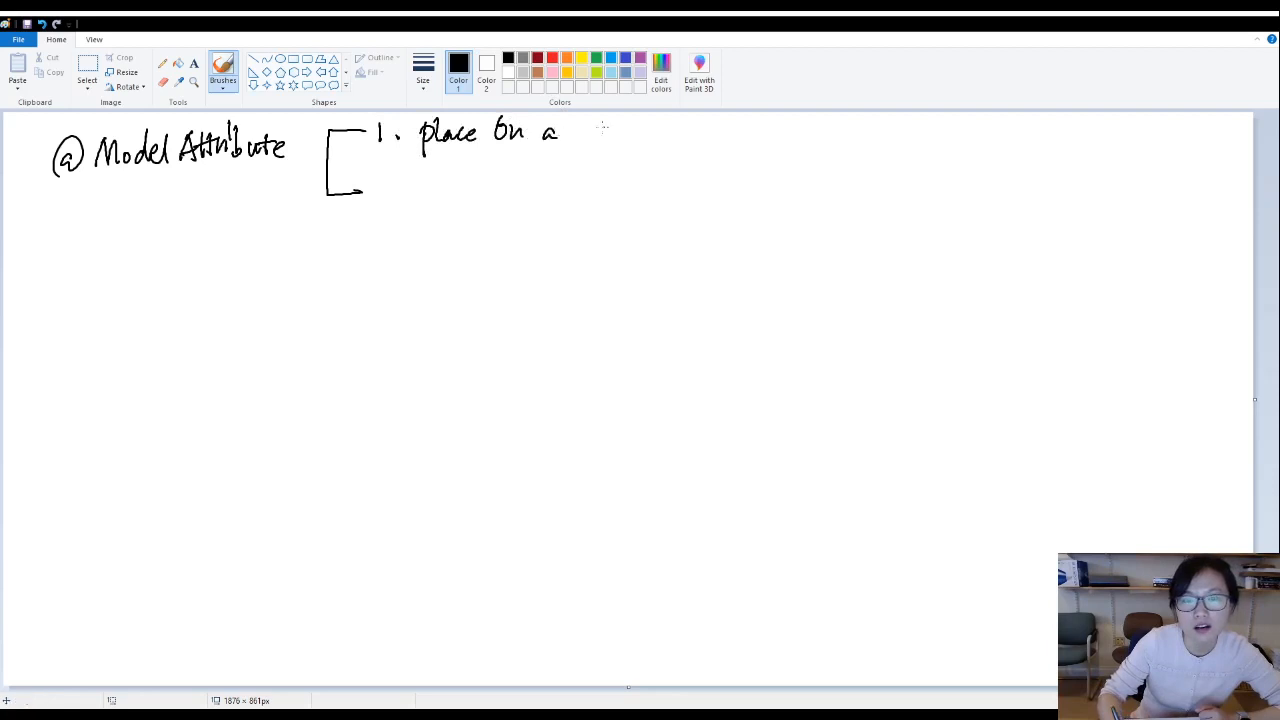
Write the first point '1. place on a Method Parameter' beside the bracket.
drag(576, 130, 660, 130)
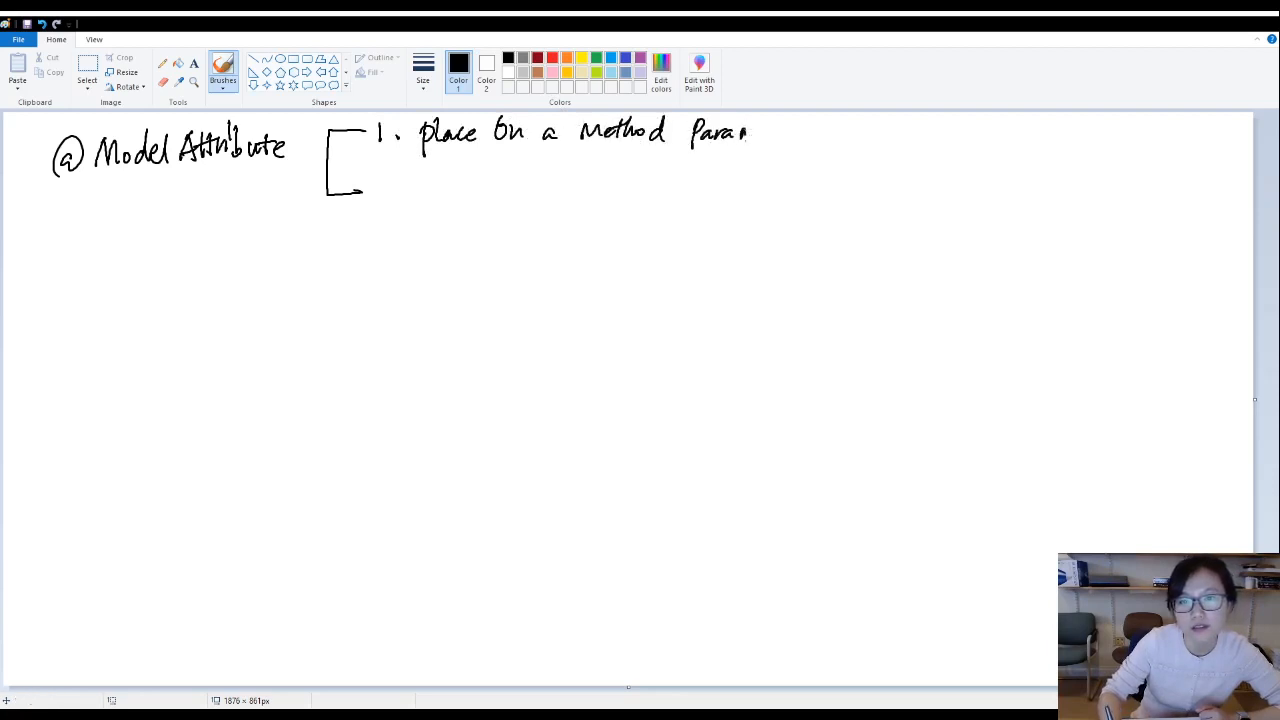
drag(744, 132, 812, 132)
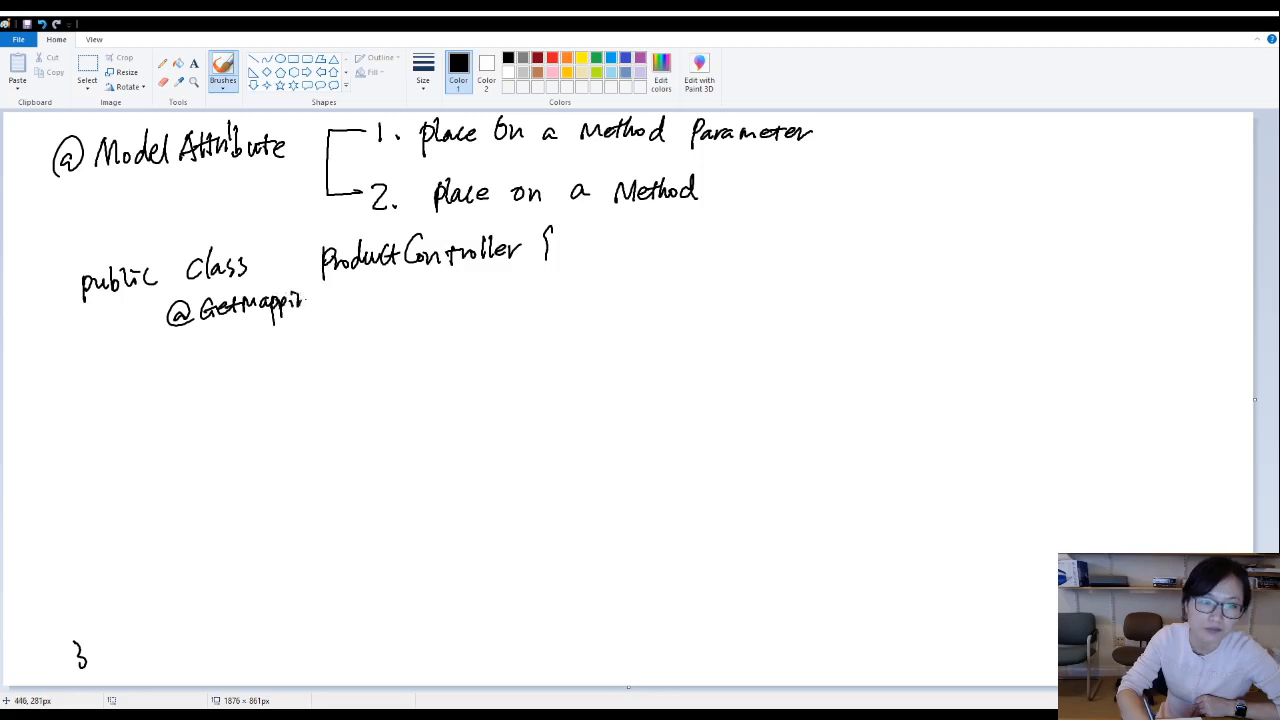
drag(290, 304, 320, 310)
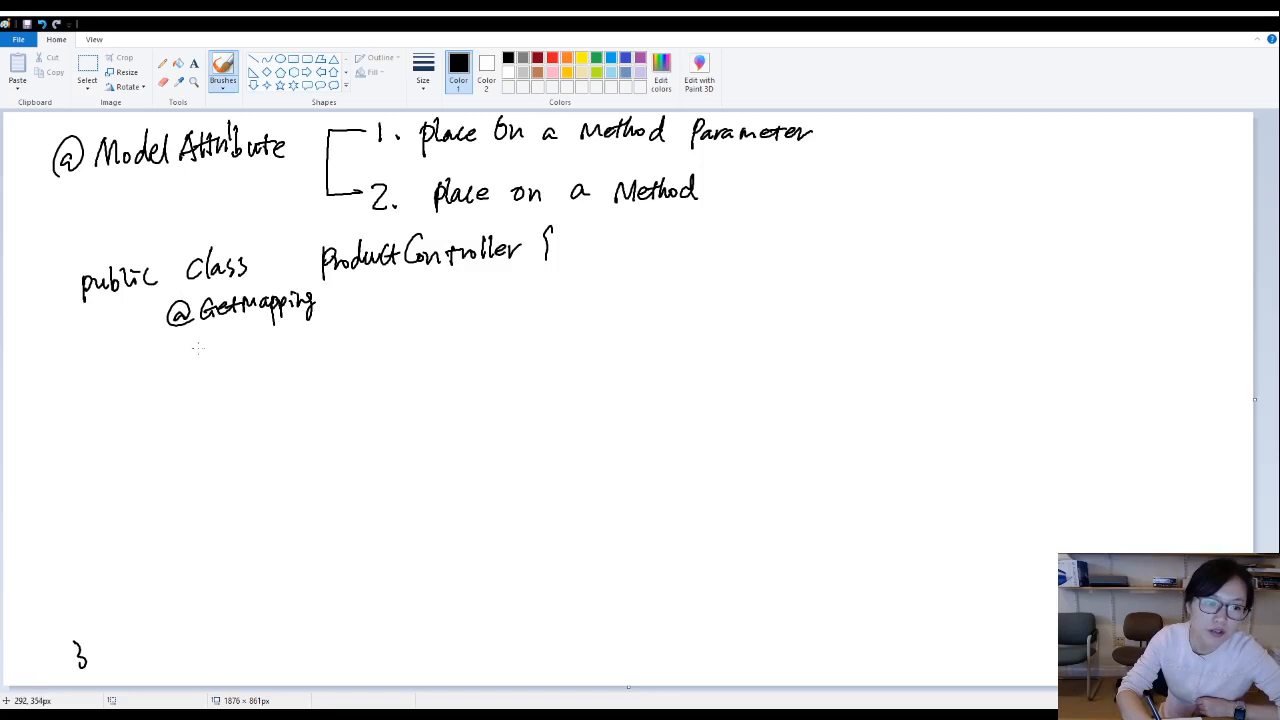
drag(196, 360, 238, 344)
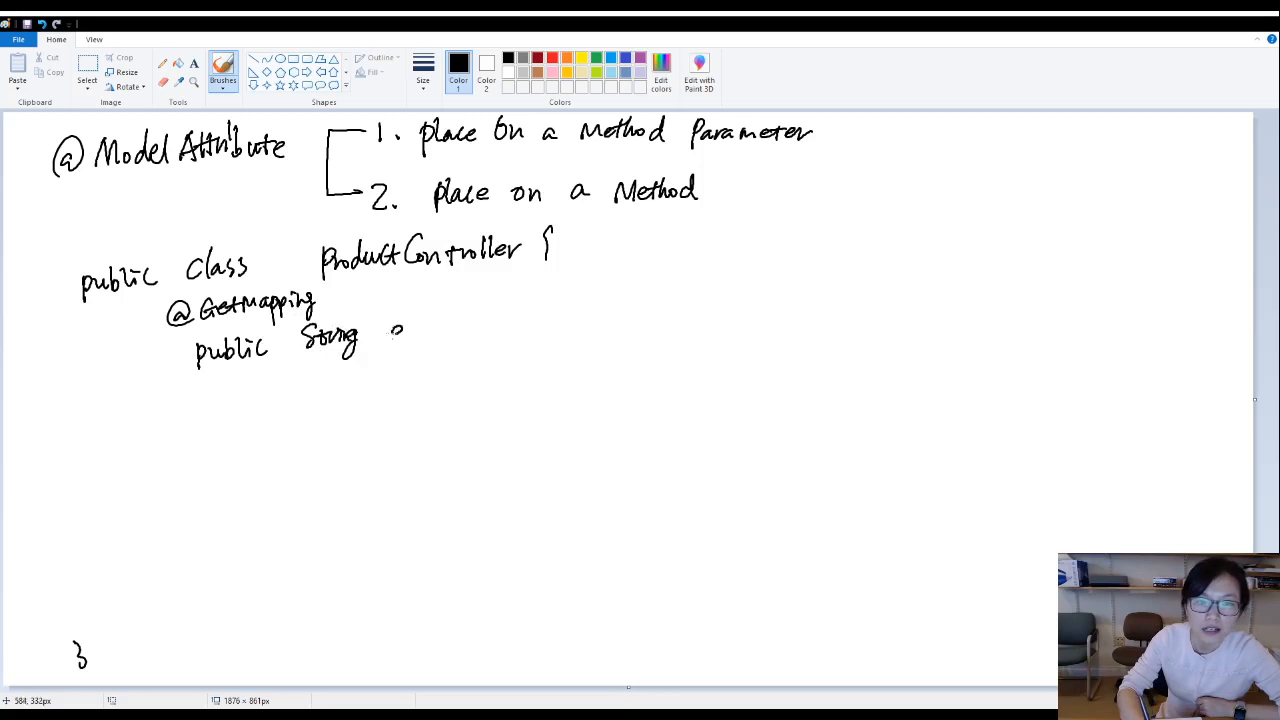
drag(396, 330, 470, 330)
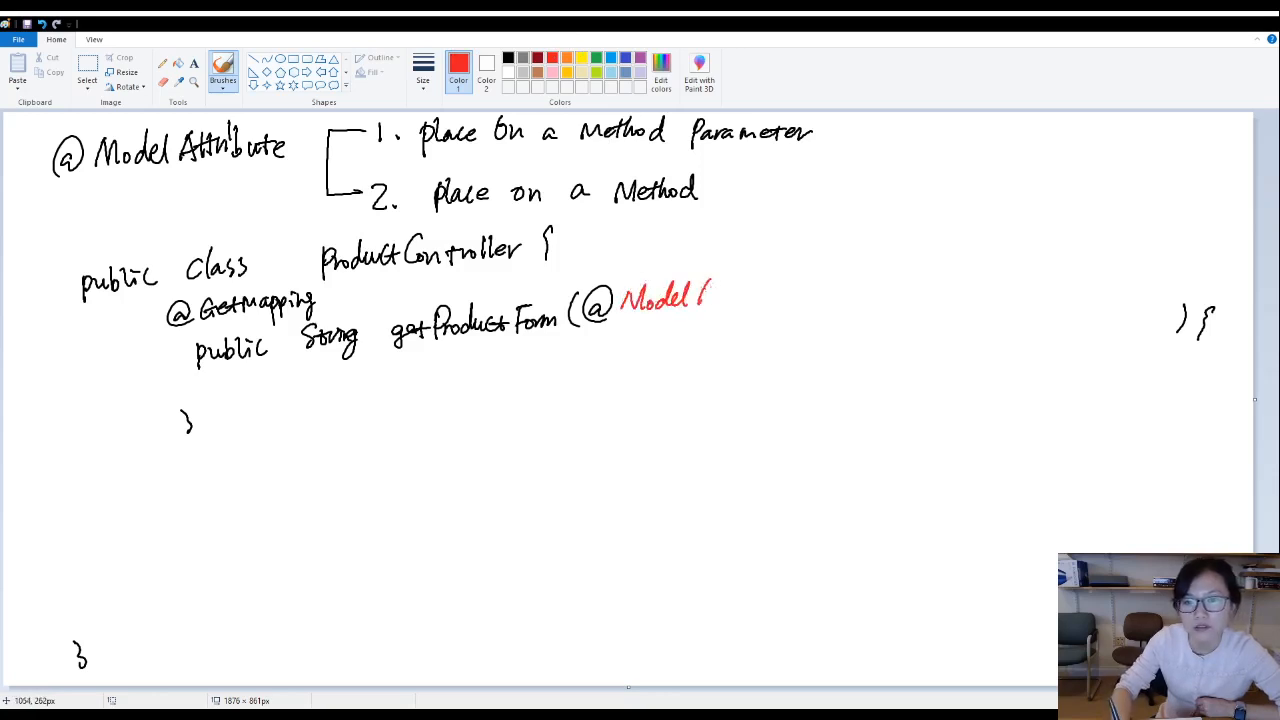
drag(716, 296, 756, 296)
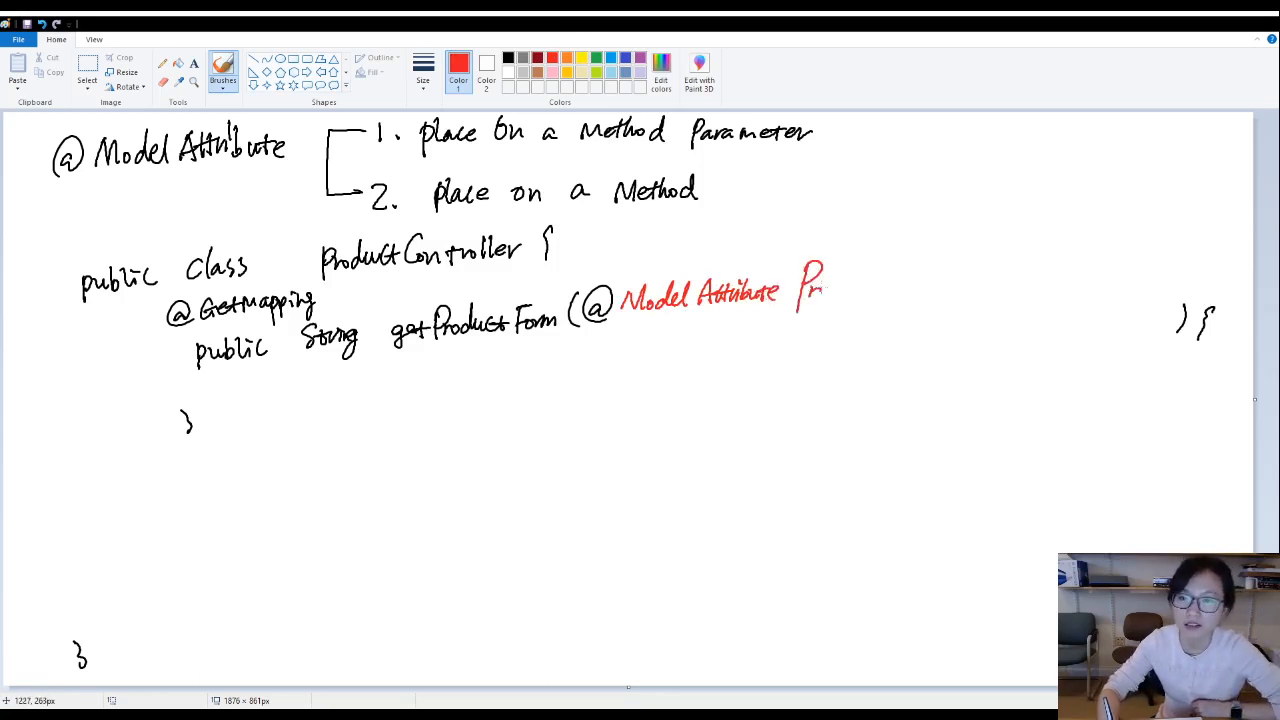
drag(796, 290, 876, 296)
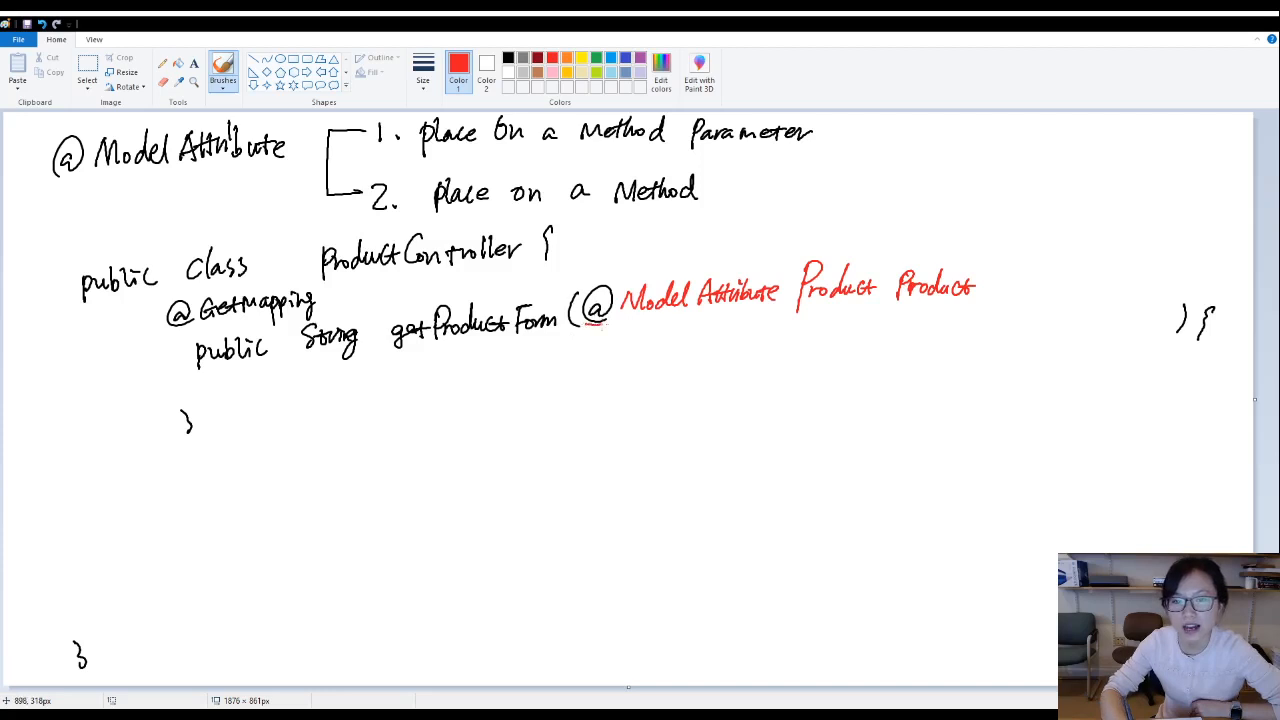
drag(590, 324, 964, 322)
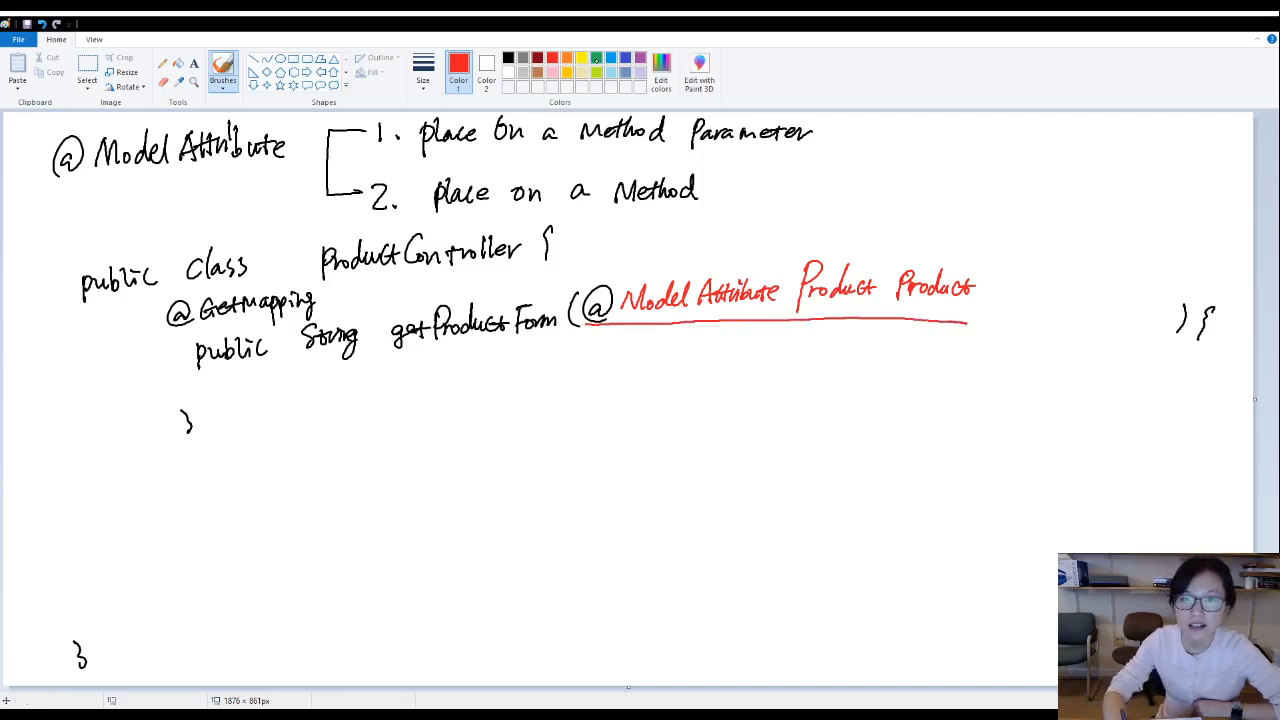
click(458, 62)
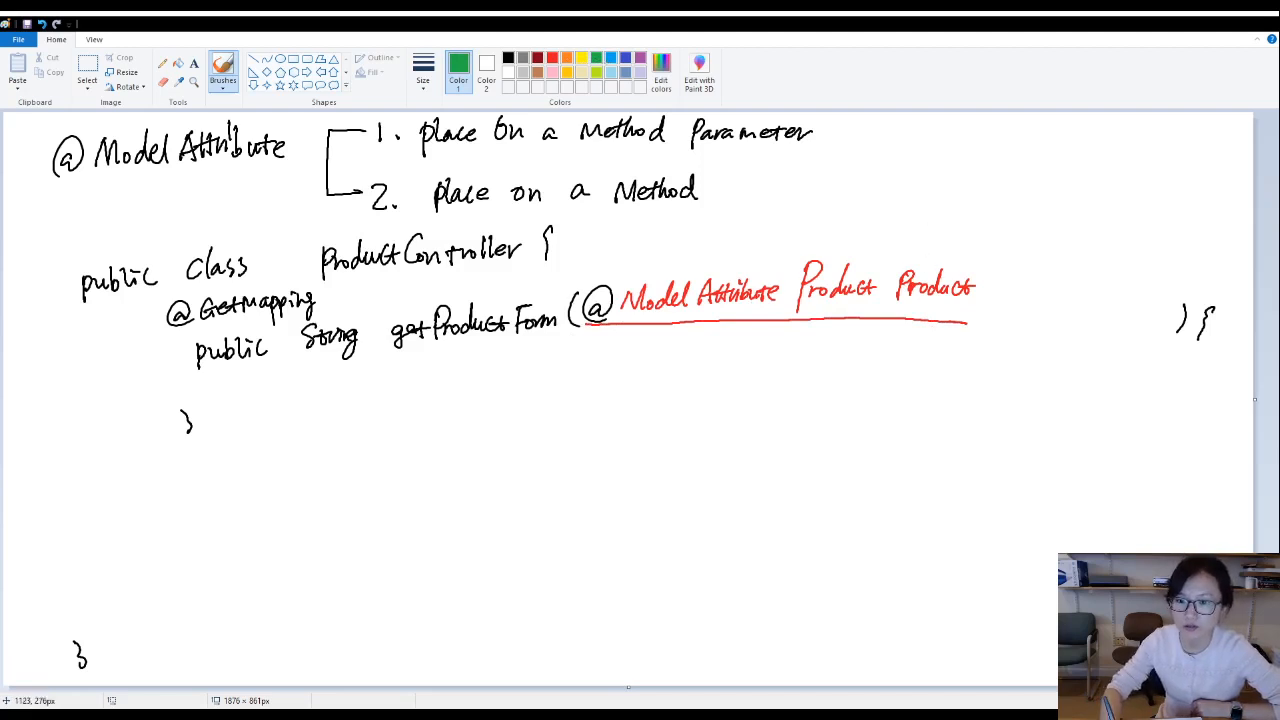
Write a green 'Model model' parameter and 'model.addAttribute("product", new Product())' below.
drag(744, 350, 776, 330)
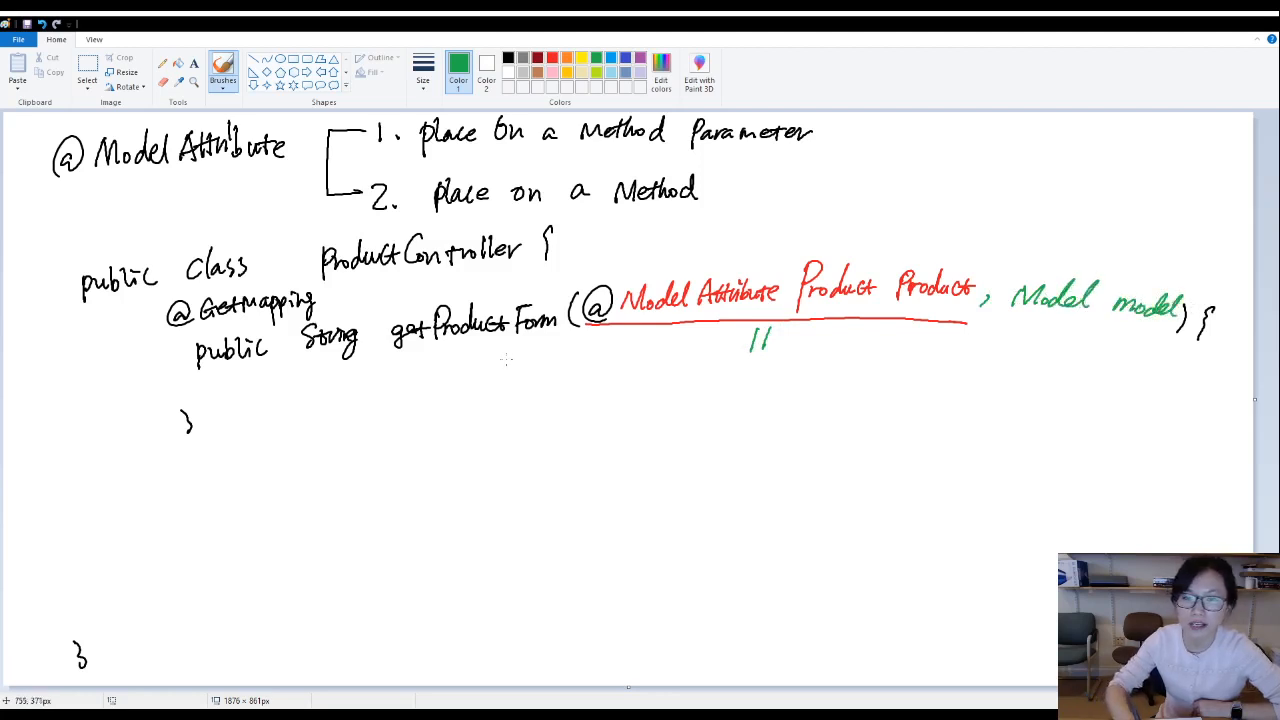
mouse_move(600, 368)
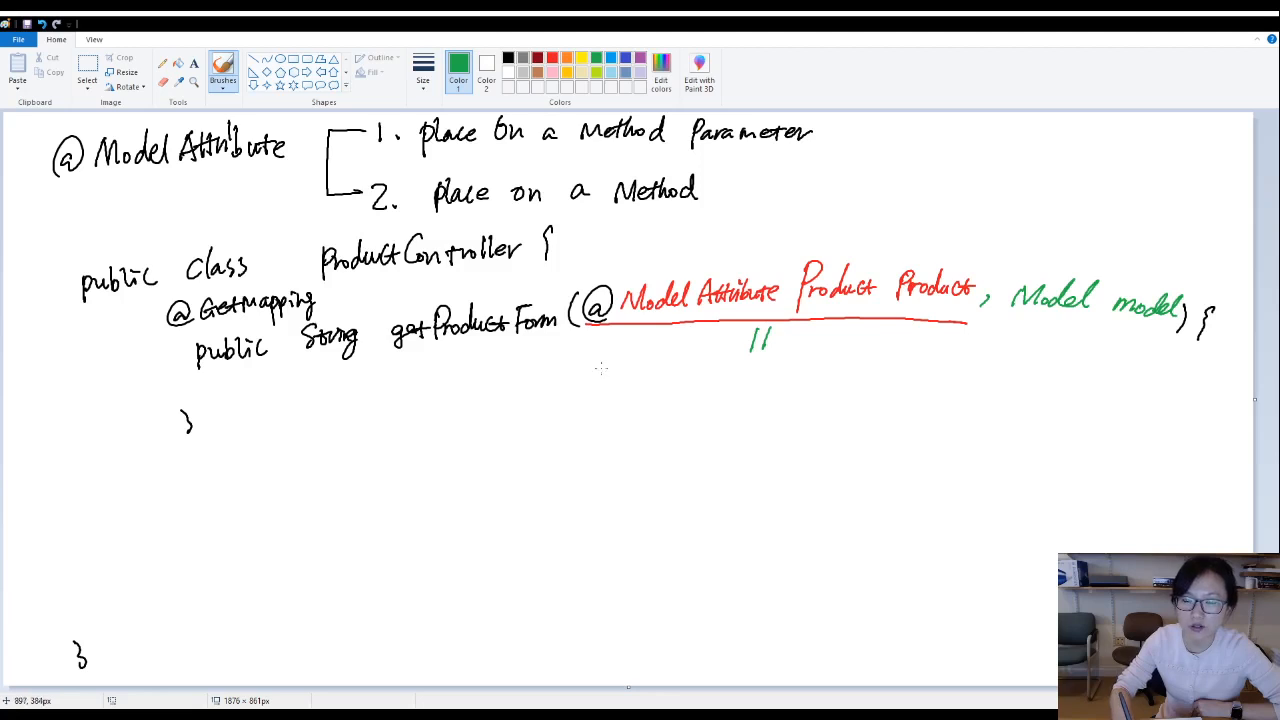
mouse_move(558, 368)
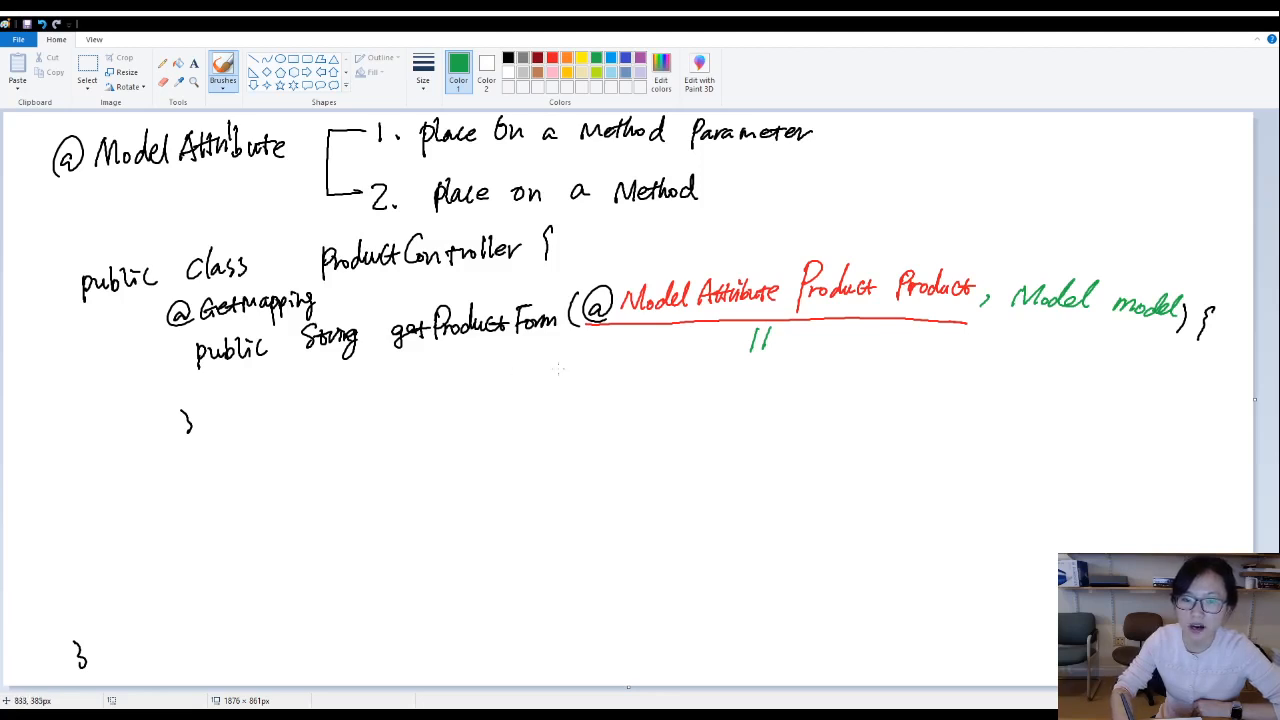
drag(556, 376, 620, 376)
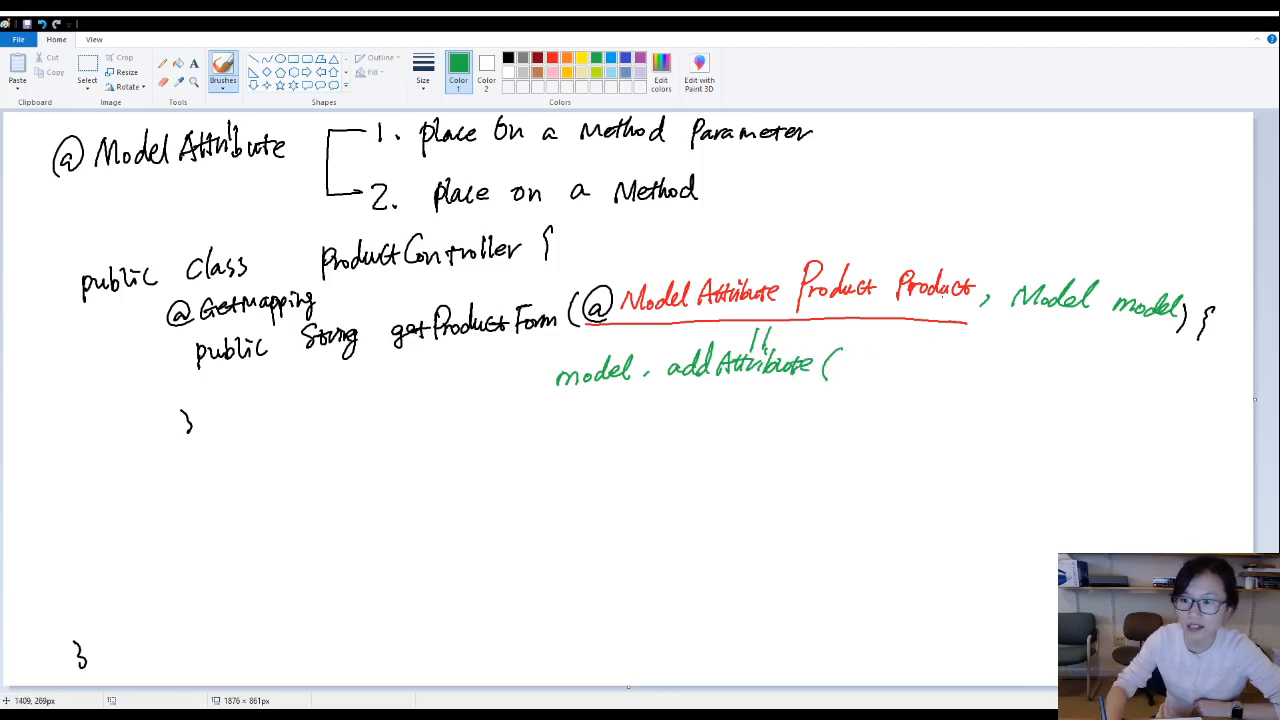
drag(844, 356, 862, 376)
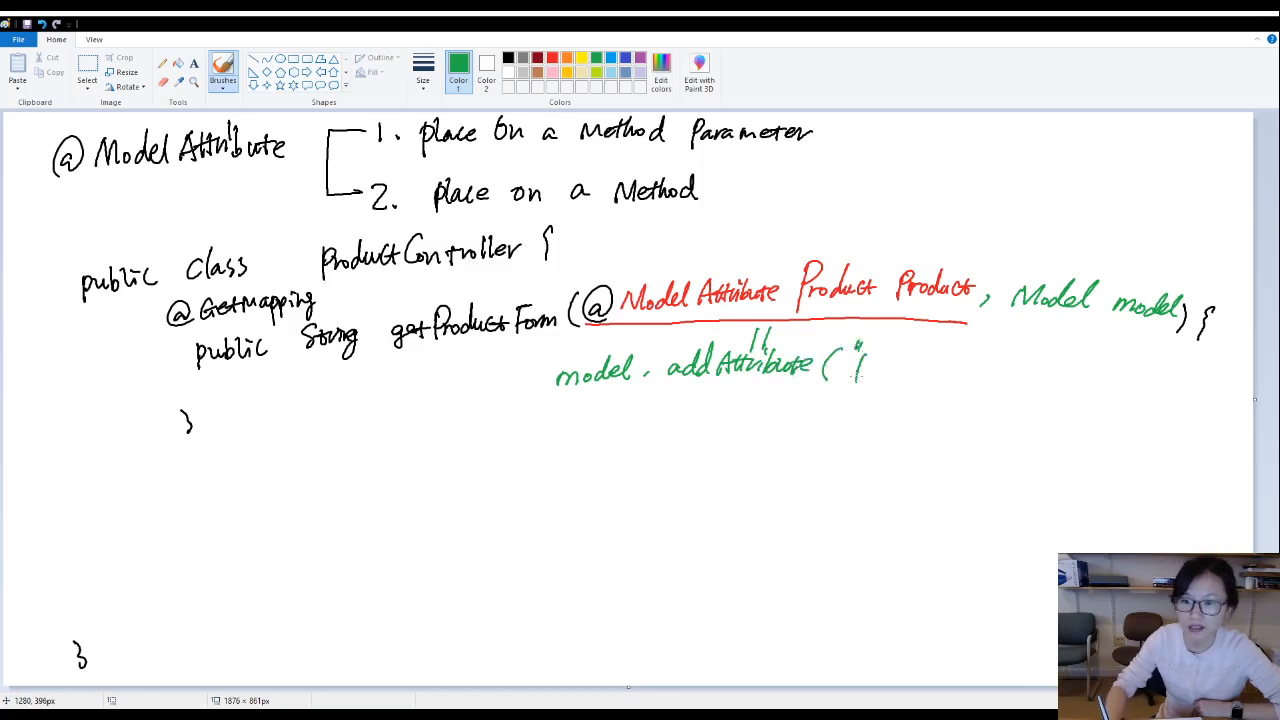
text(product",)
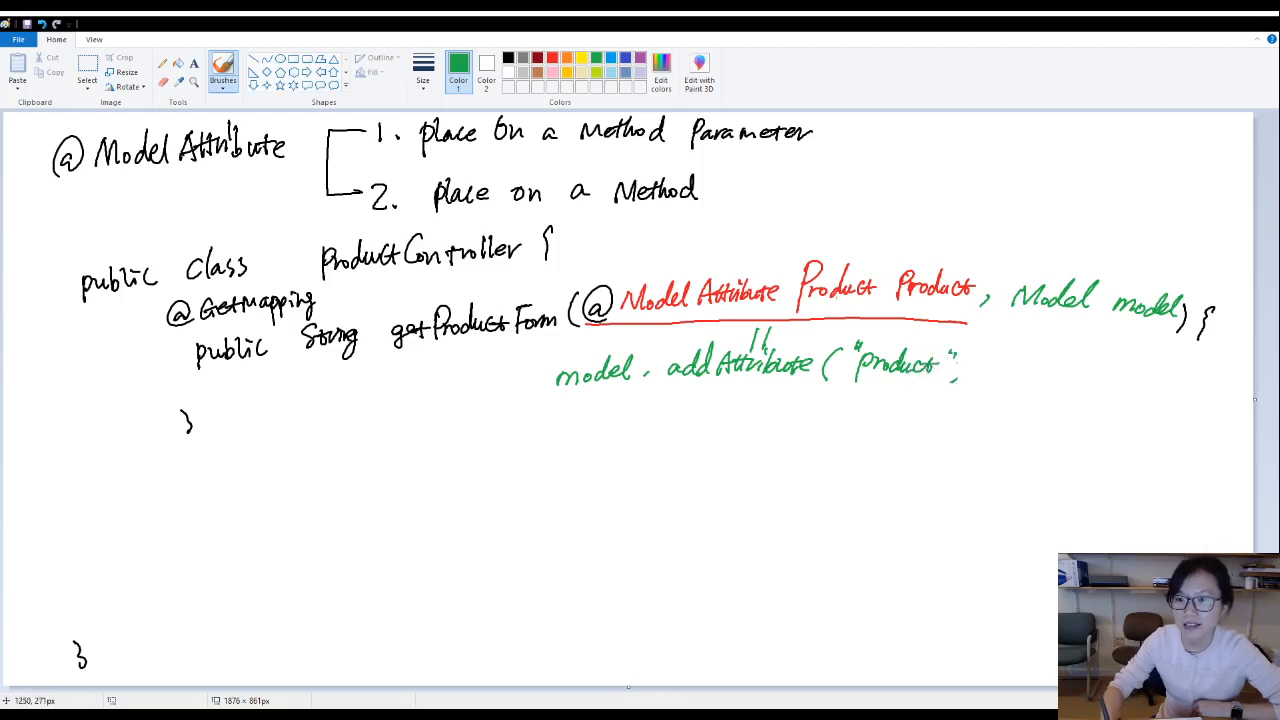
drag(796, 316, 884, 312)
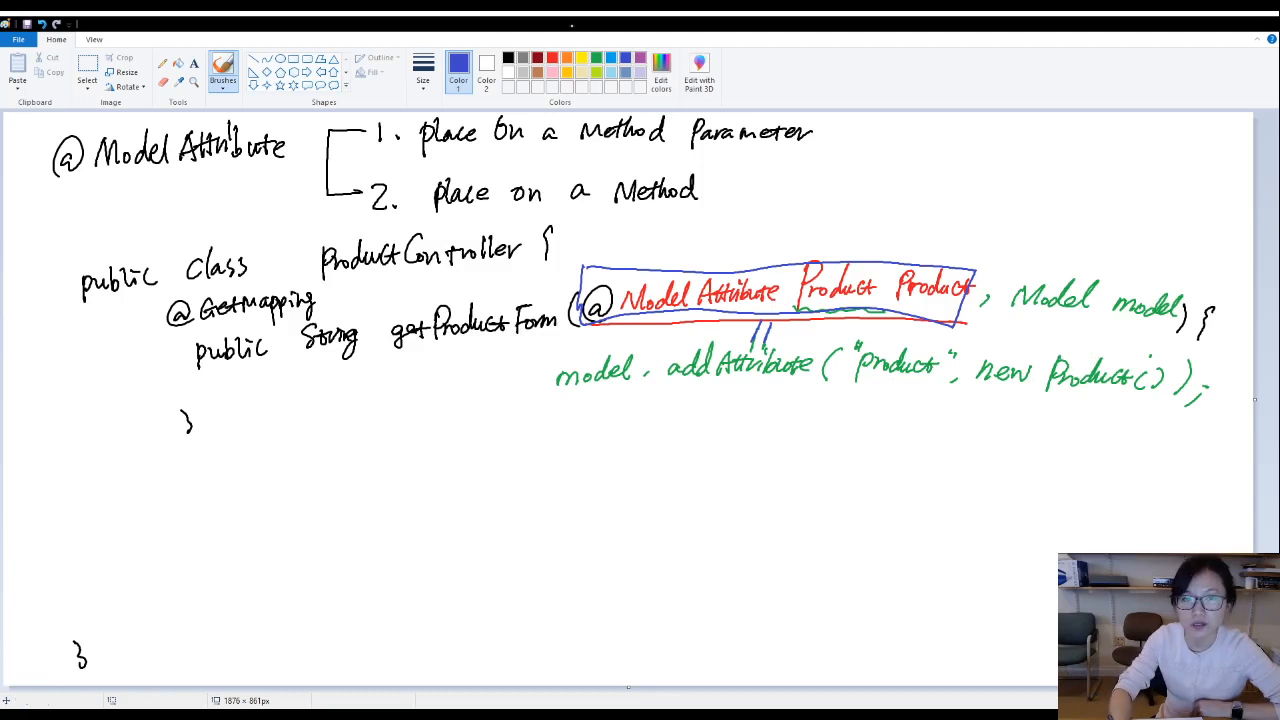
click(458, 62)
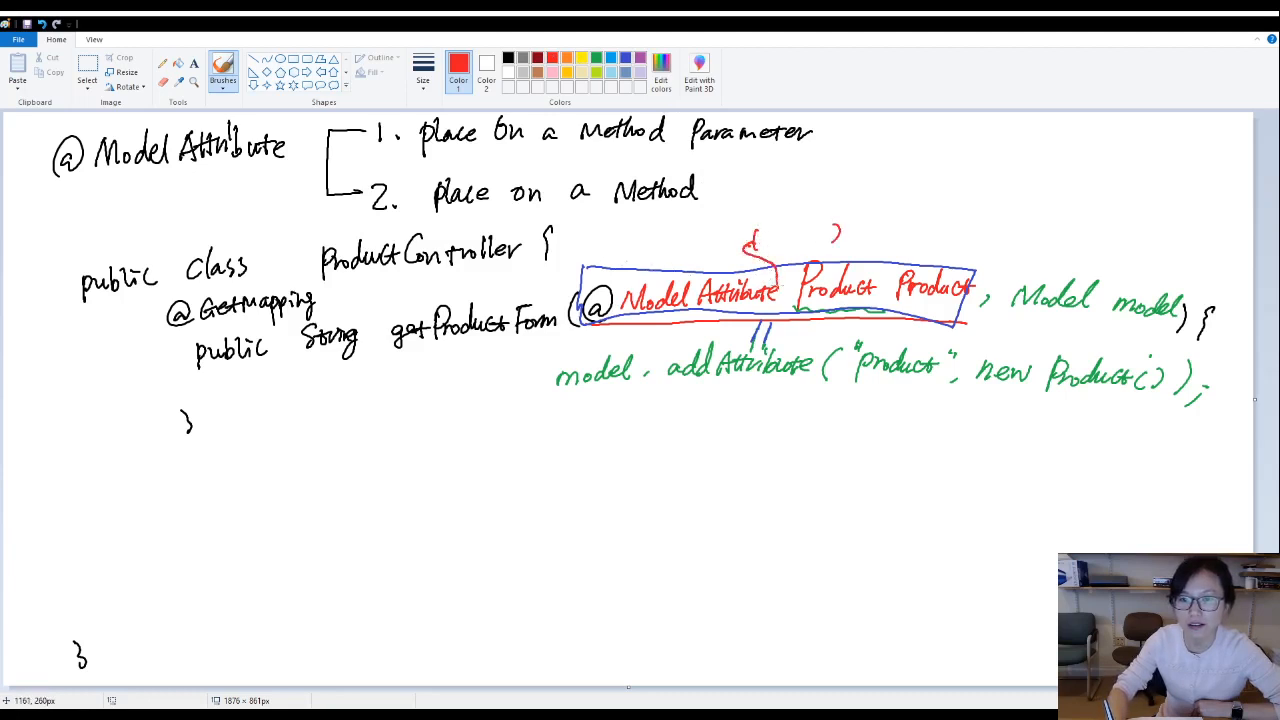
Draw a red ("prod") label above the annotation and underline the quoted "product" name.
drag(764, 236, 816, 236)
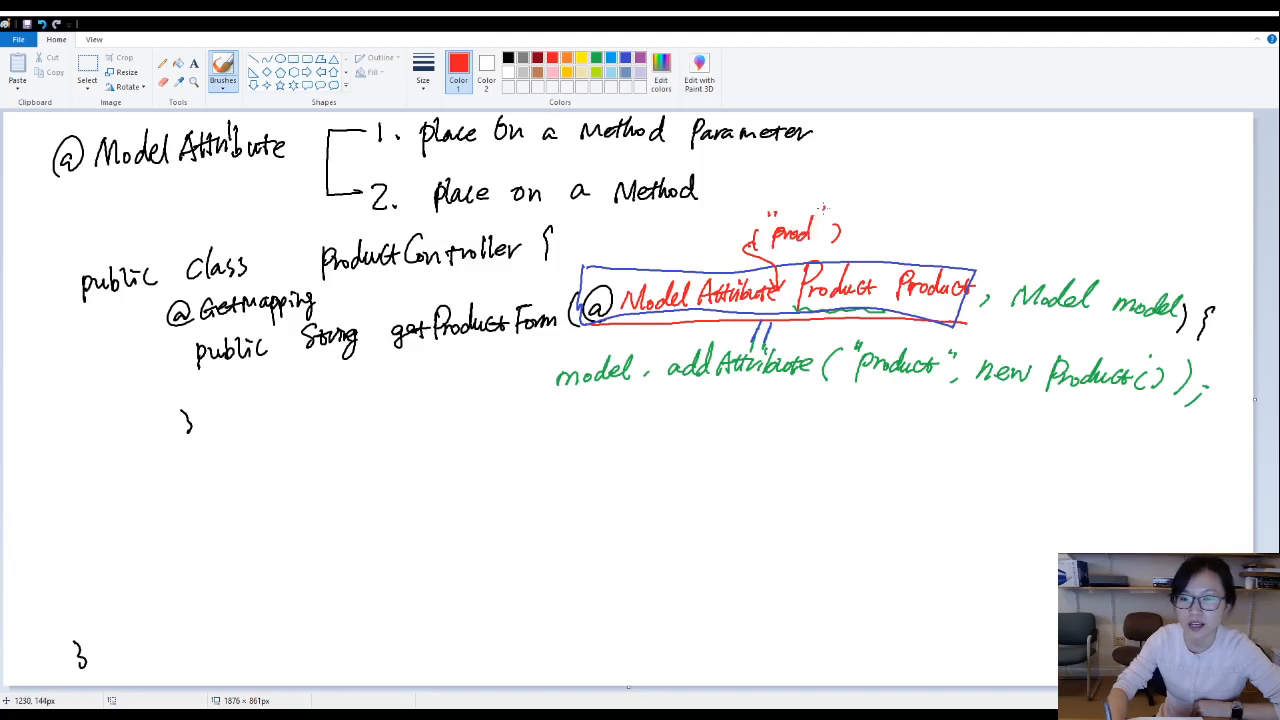
drag(852, 376, 936, 384)
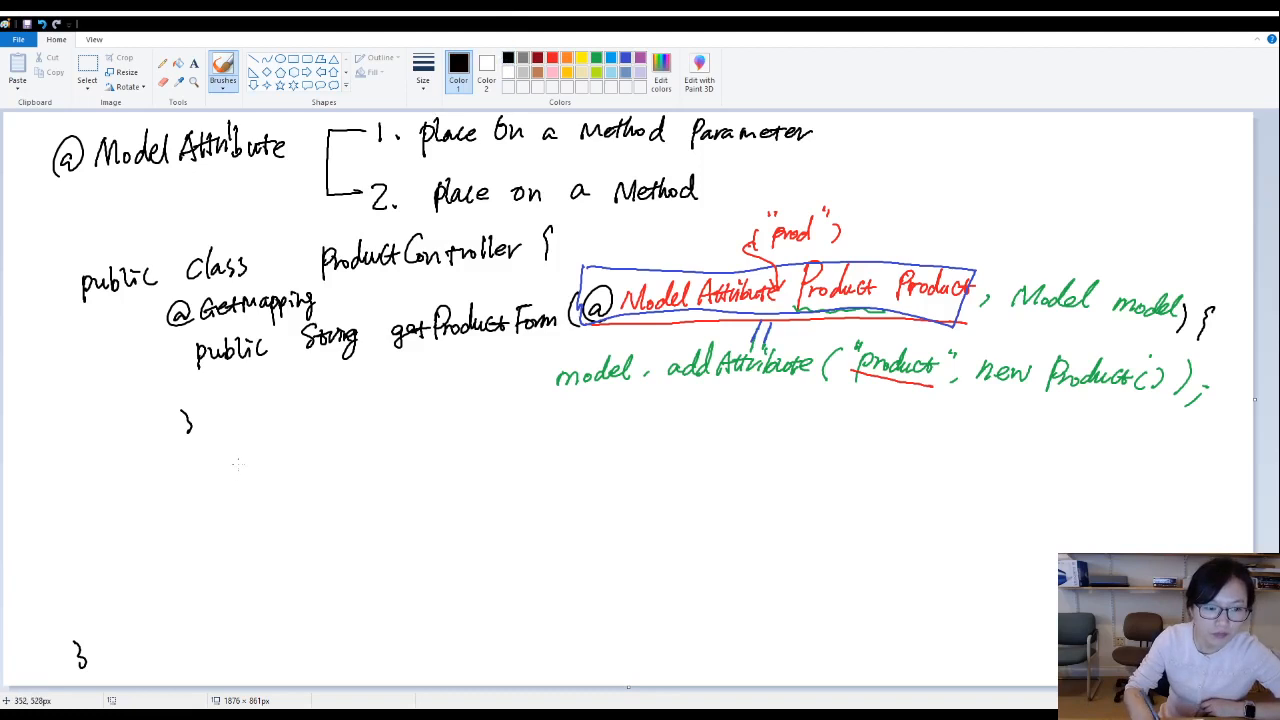
Write 'public List<Category> getCategories()' returning categoryService.getAll() in black.
drag(190, 510, 216, 510)
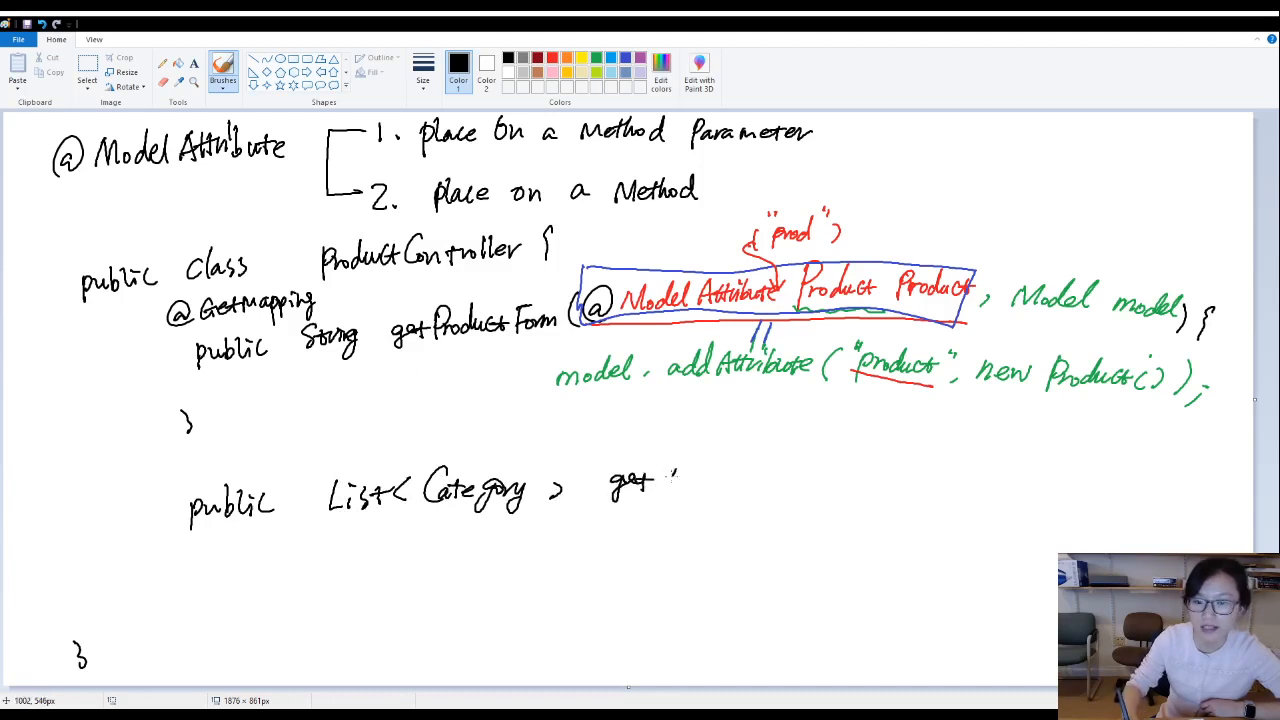
drag(660, 480, 740, 480)
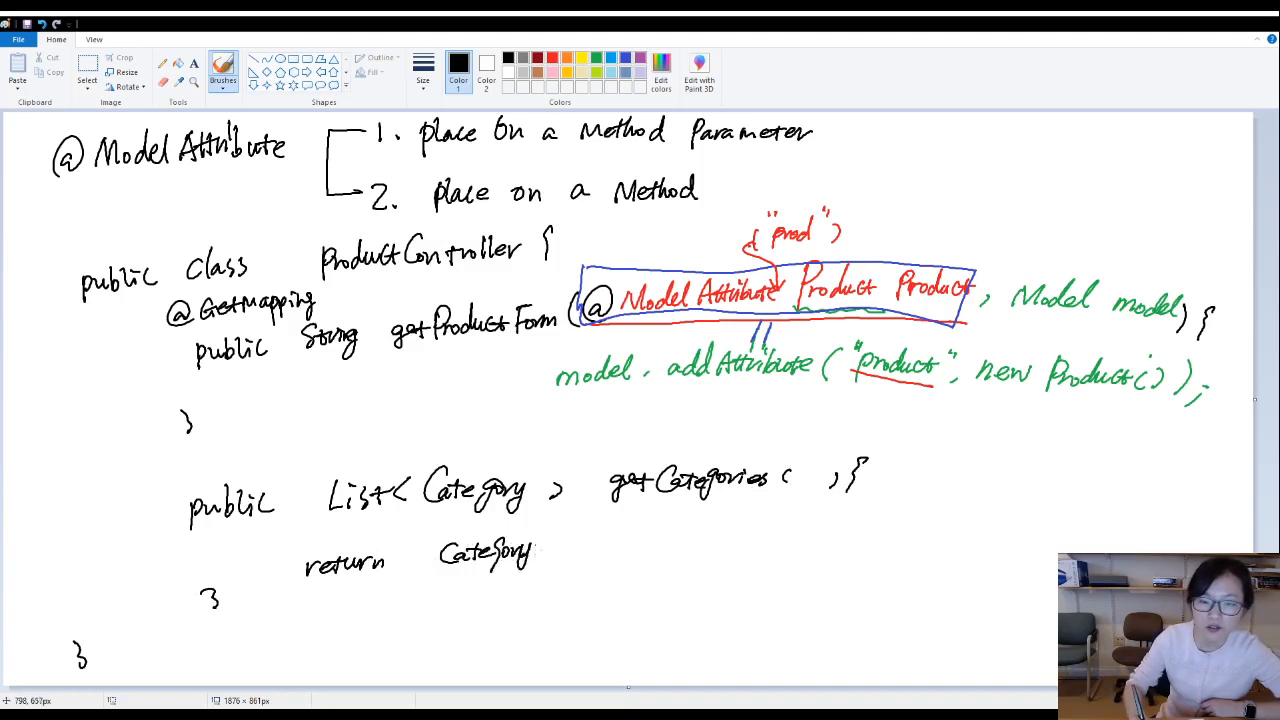
drag(540, 556, 636, 556)
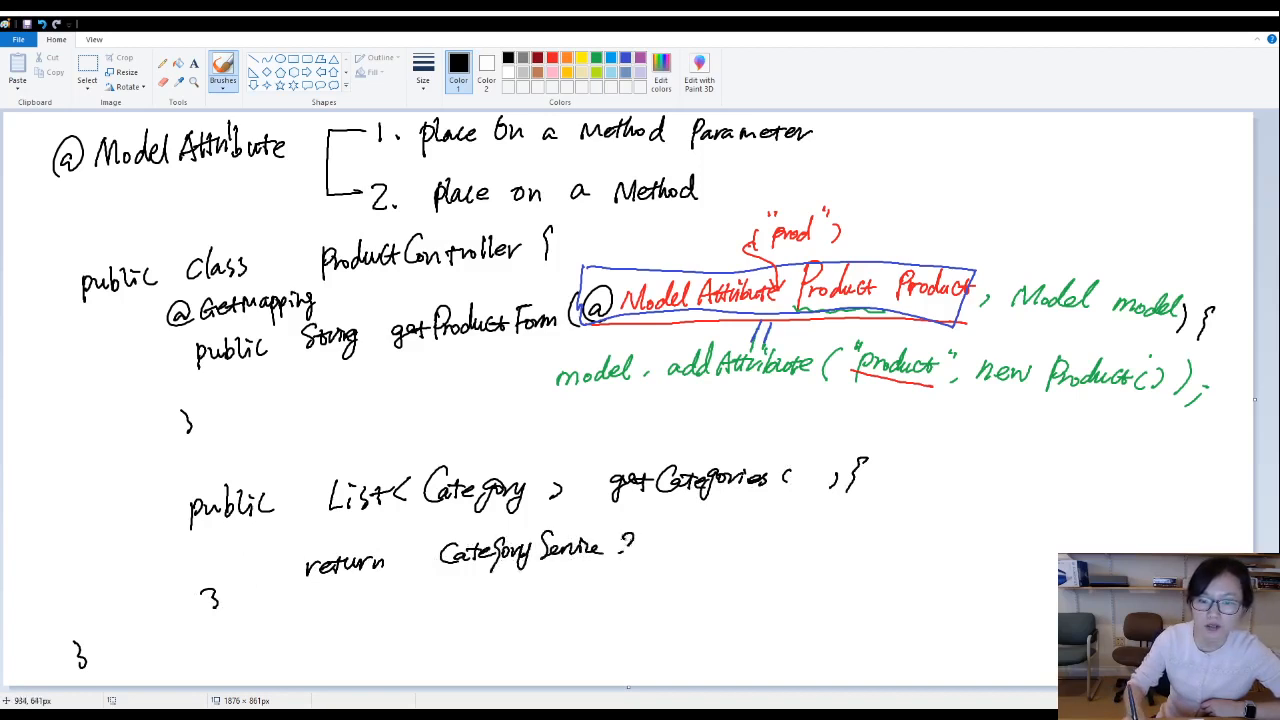
text(get All ()
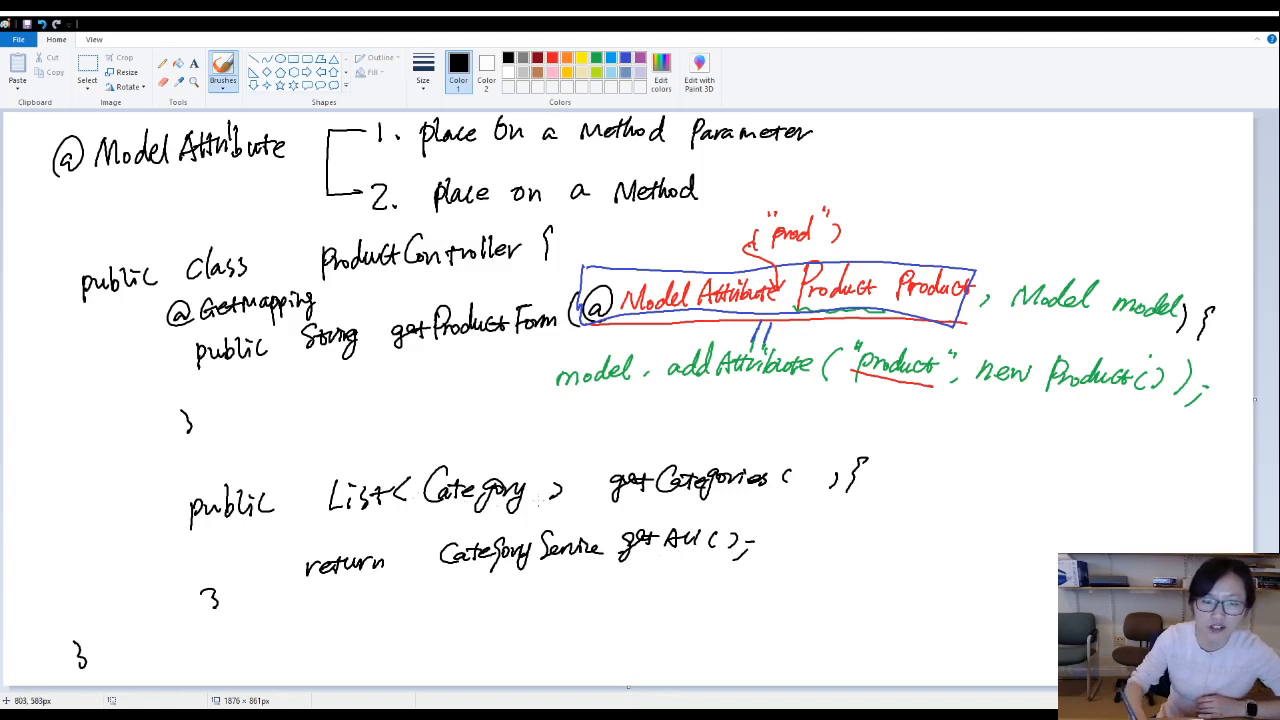
click(458, 62)
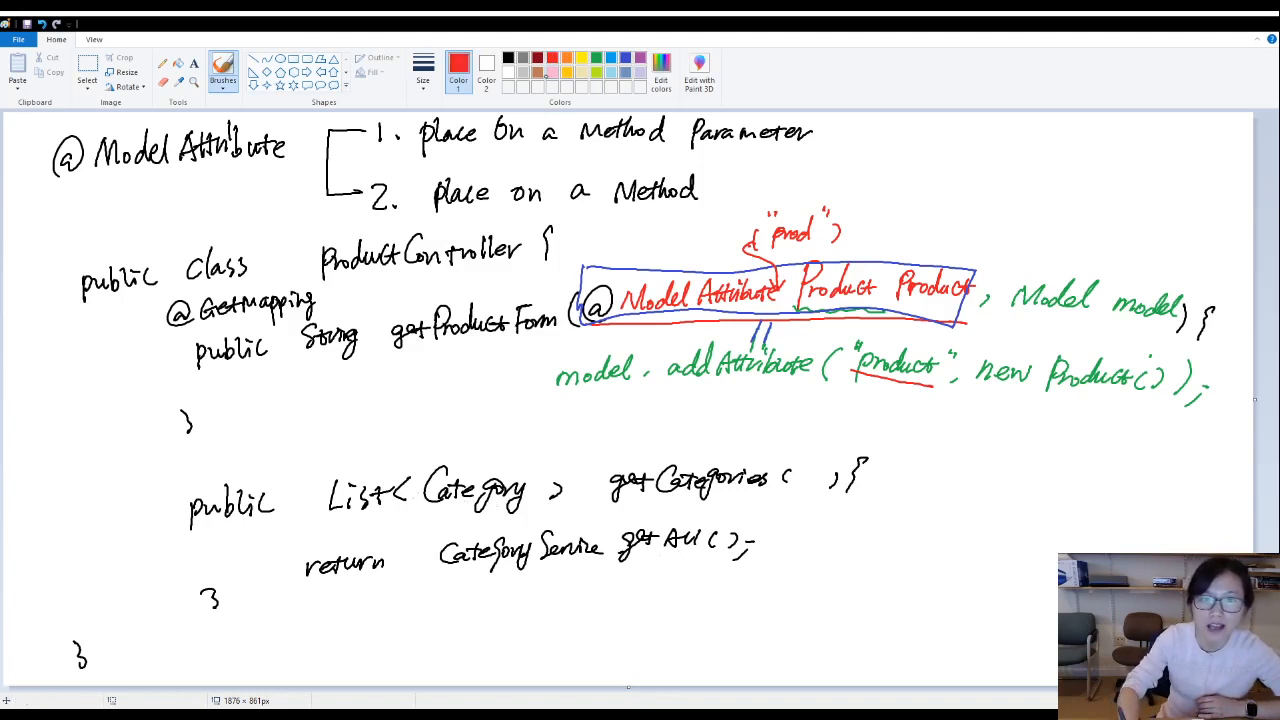
drag(196, 476, 216, 460)
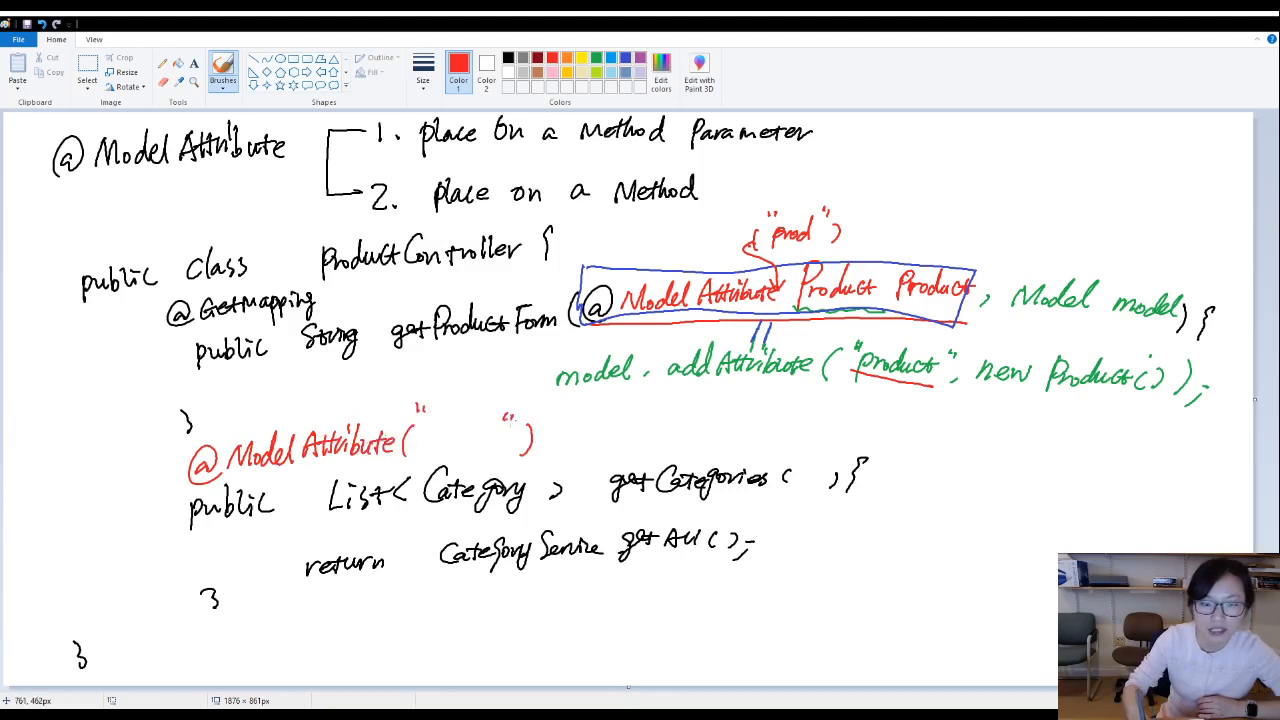
text(cateList)
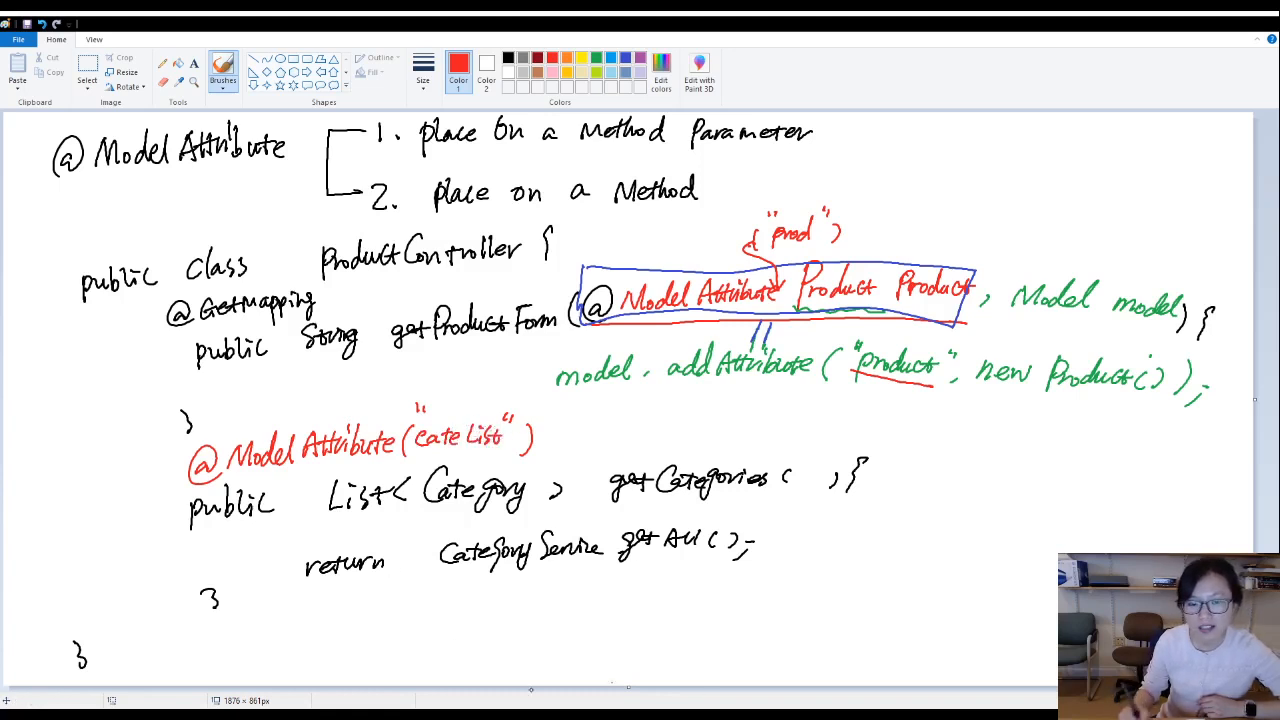
mouse_move(310, 376)
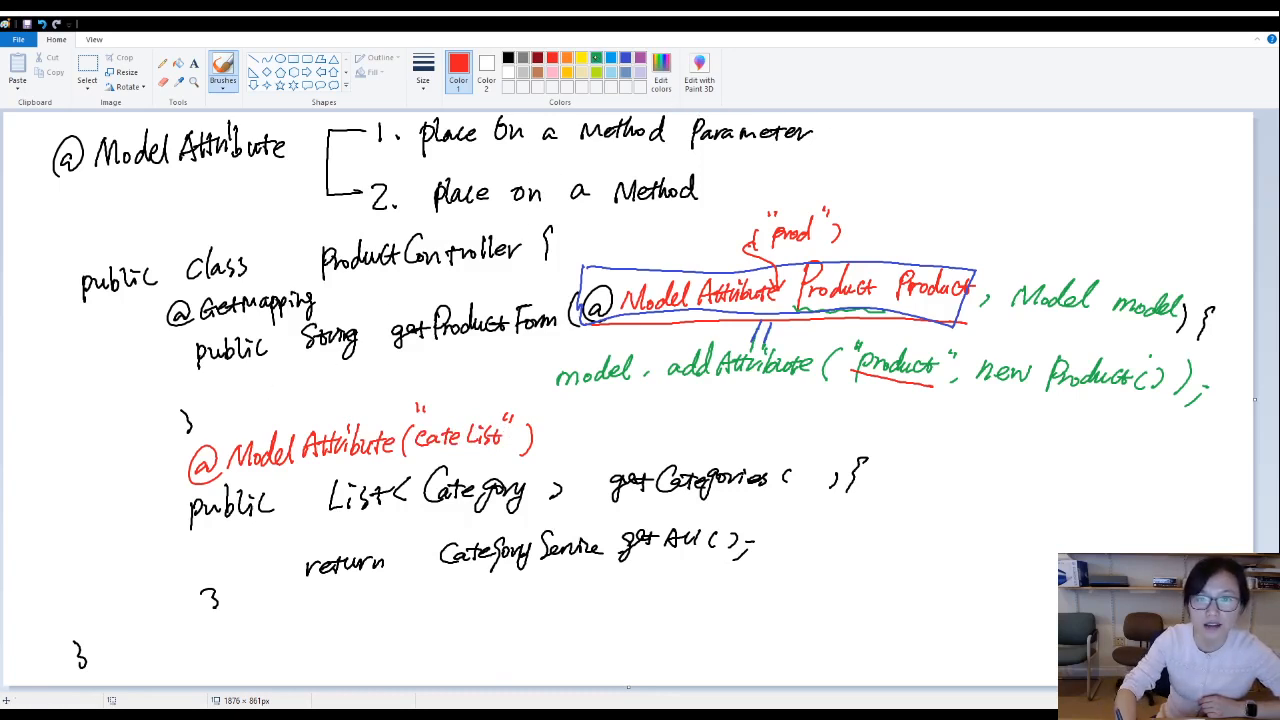
click(458, 62)
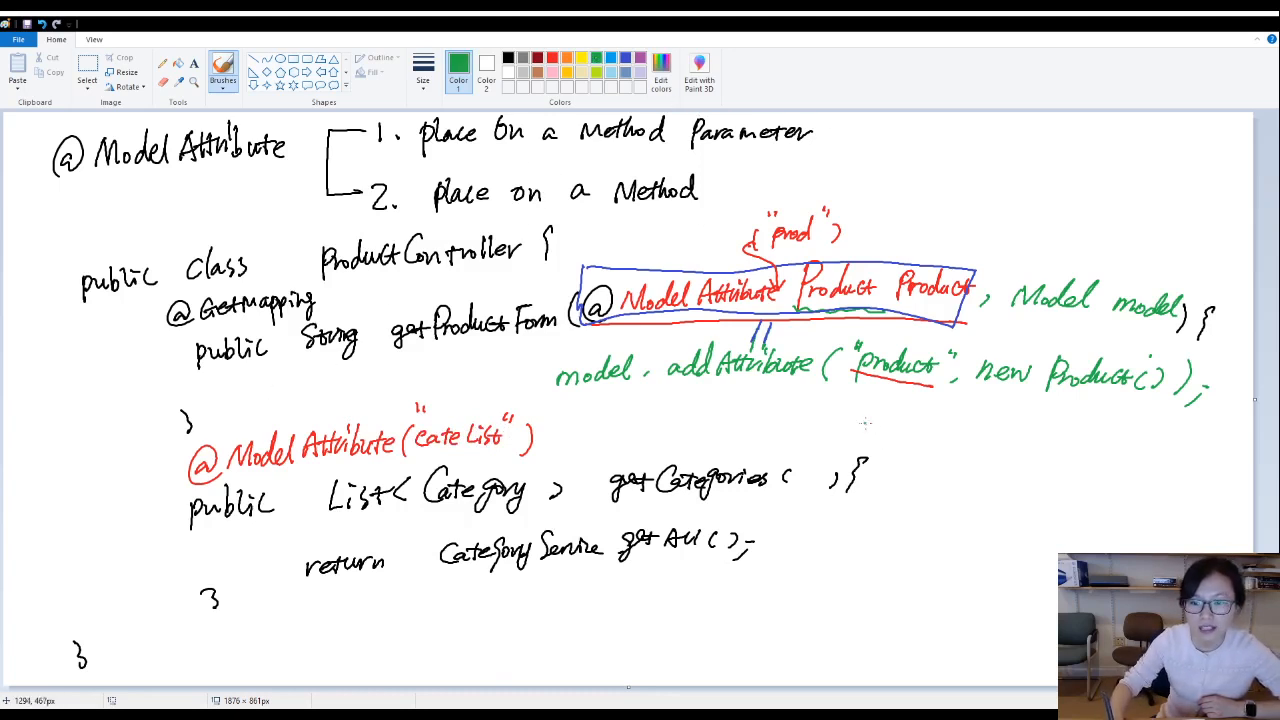
drag(890, 424, 824, 556)
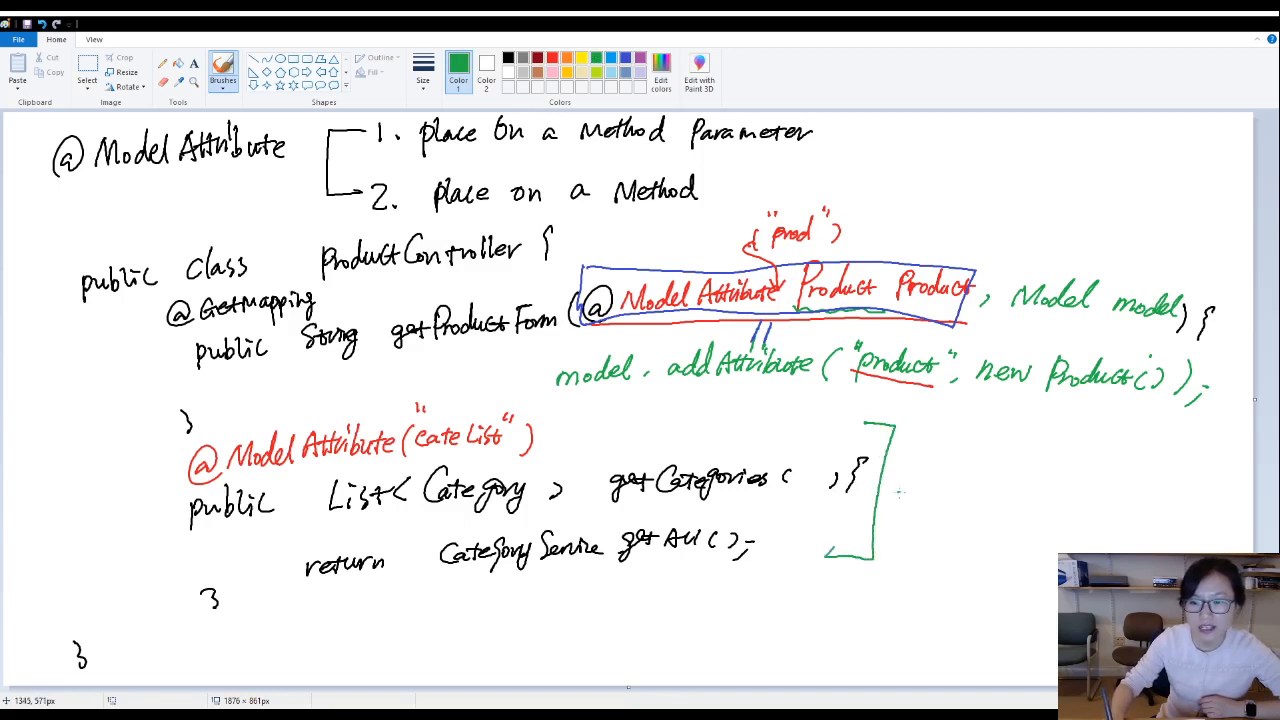
Write '= model.addAttribute("cateList", …)' in green and underline categoryService.getAll(), linking it to the note.
drag(900, 500, 924, 510)
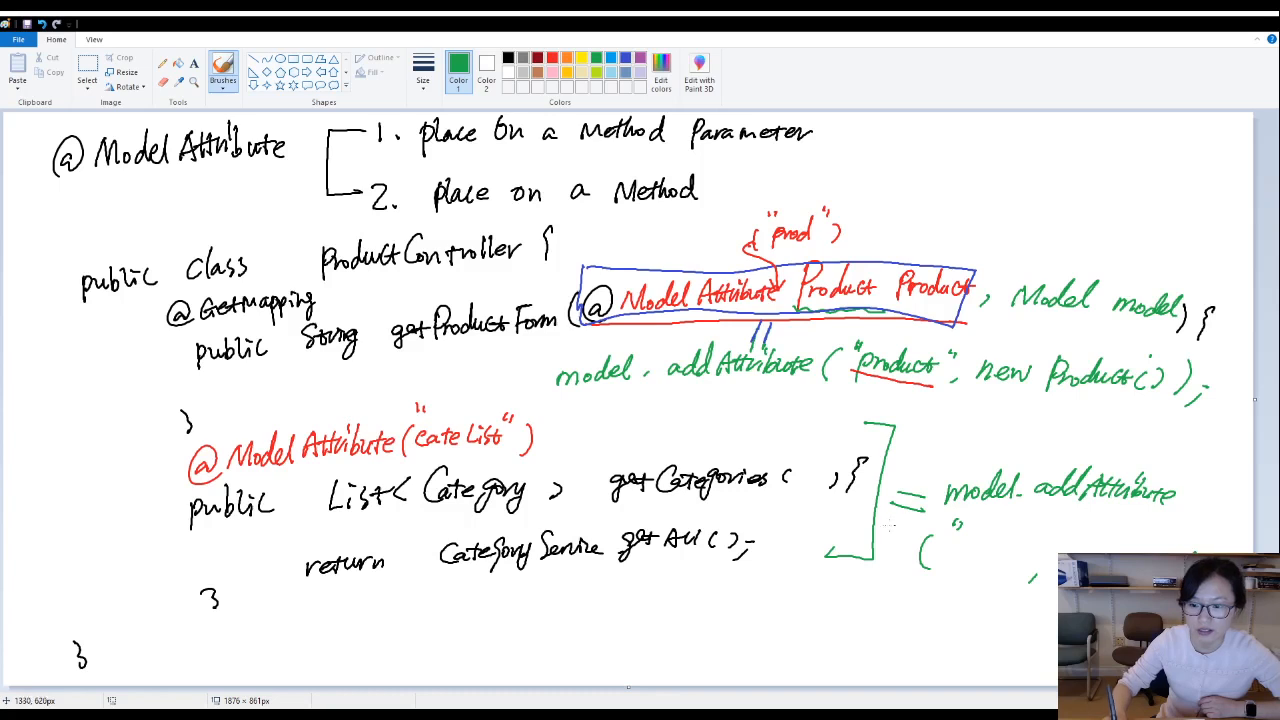
text(cateList",)
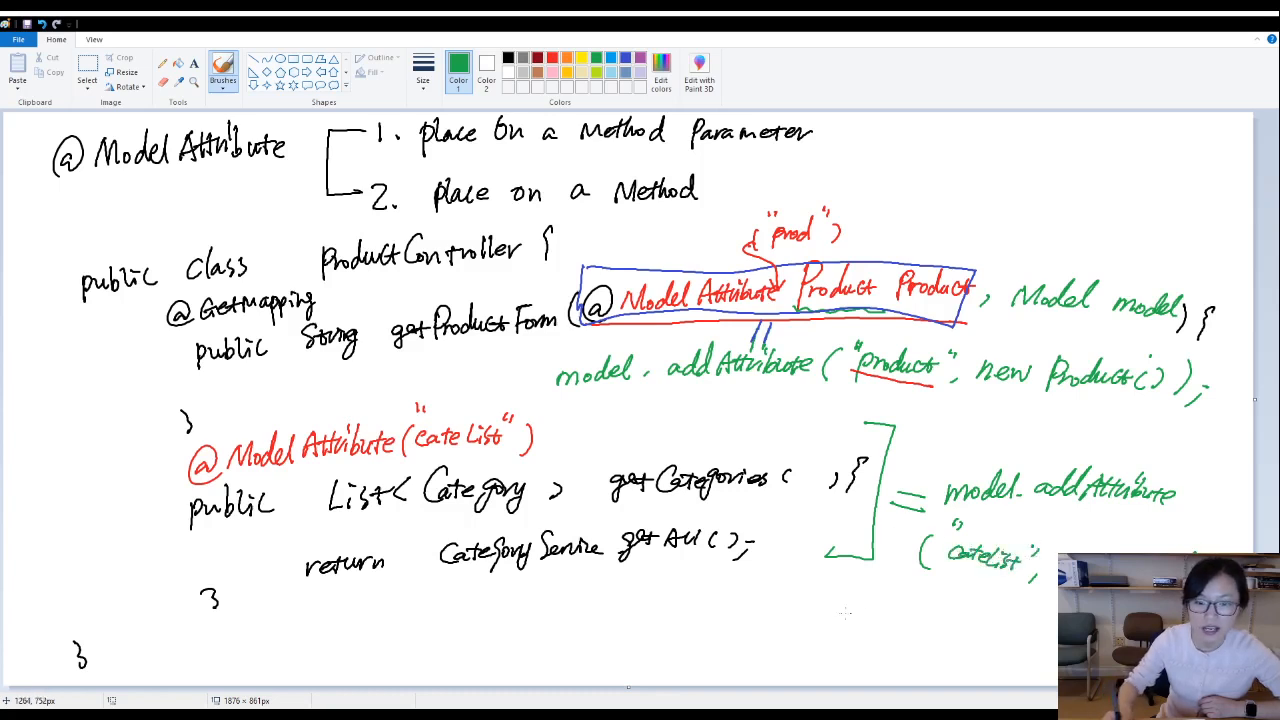
drag(424, 576, 736, 578)
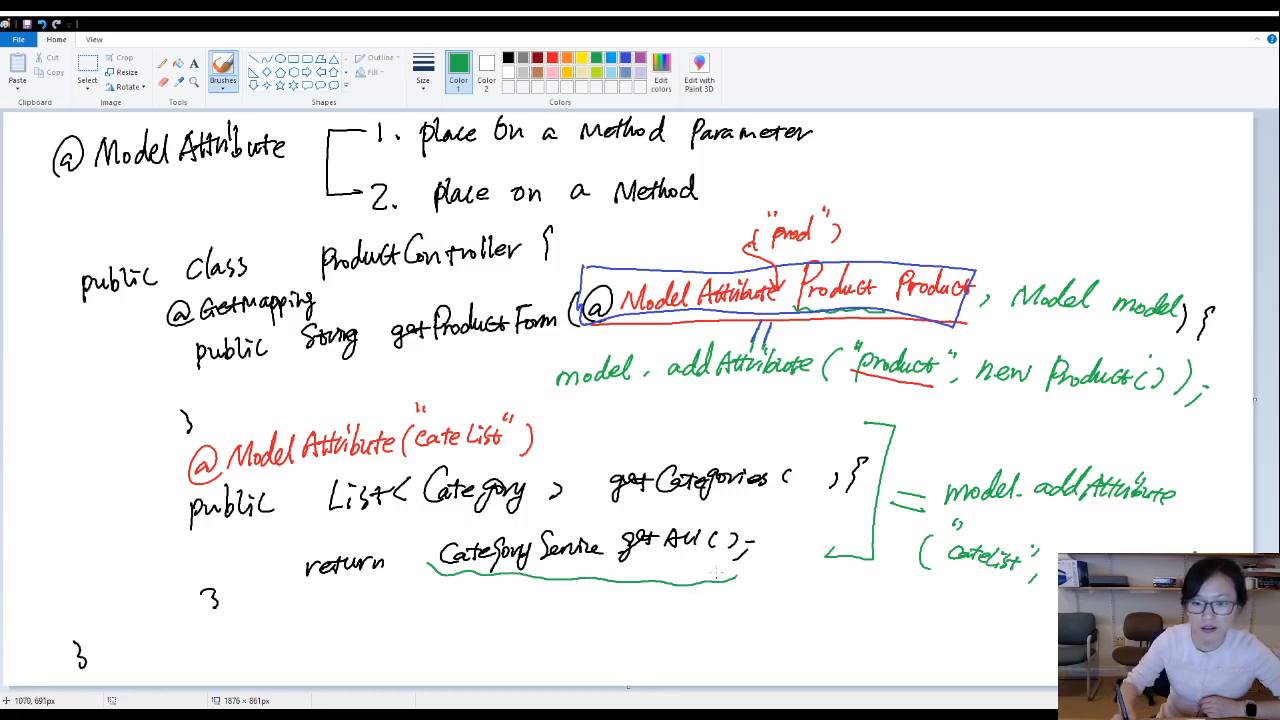
drag(716, 578, 1056, 598)
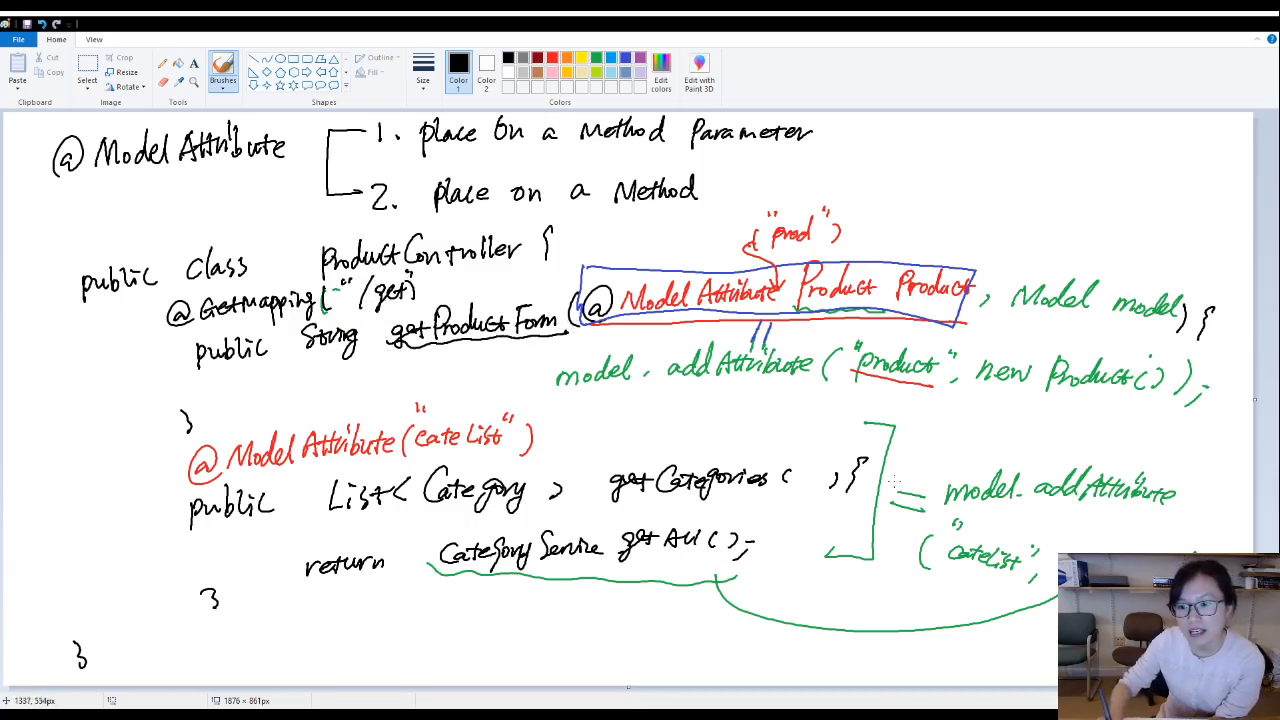
Circle the green model.addAttribute("cateList") note.
drag(940, 490, 1144, 490)
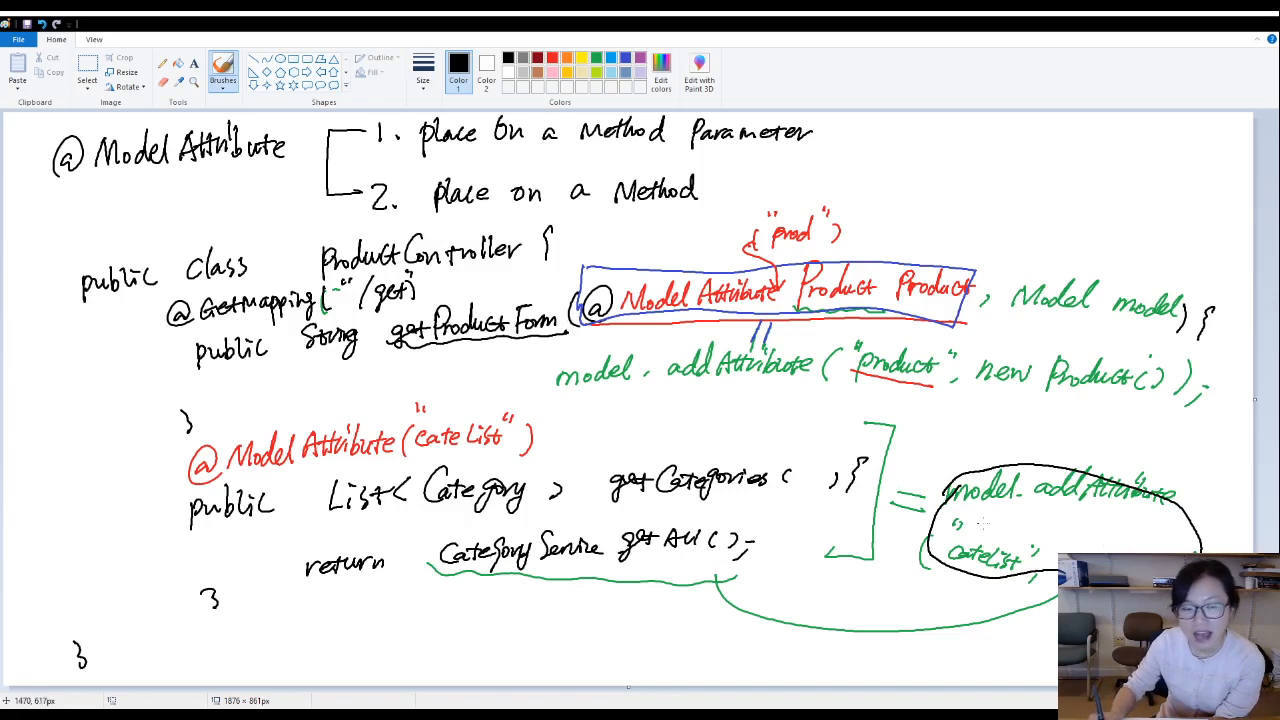
mouse_move(980, 524)
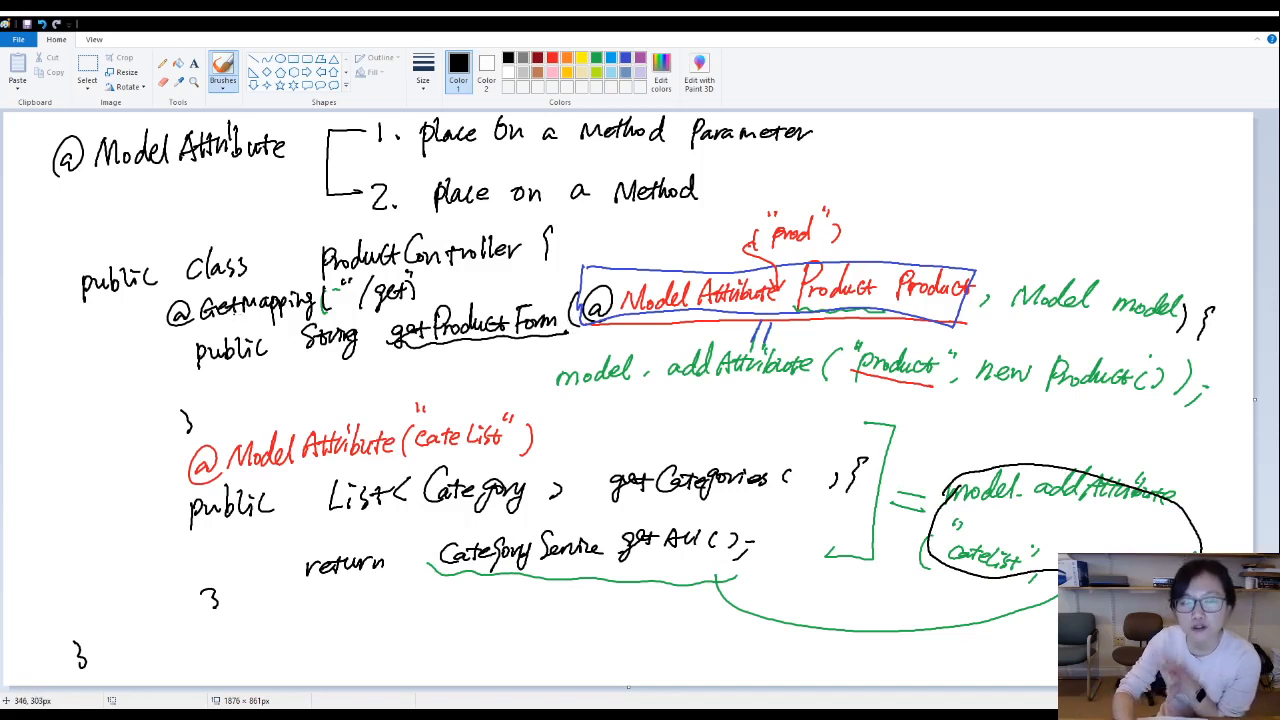